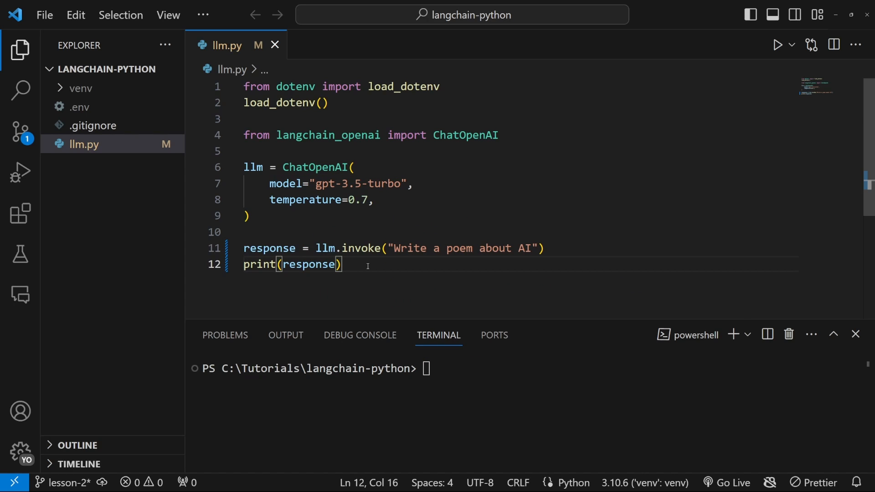
- Activate the project's venv in the terminal with .\venv\Scripts\activate
{"action": "double_click", "coordinate": [360, 248]}
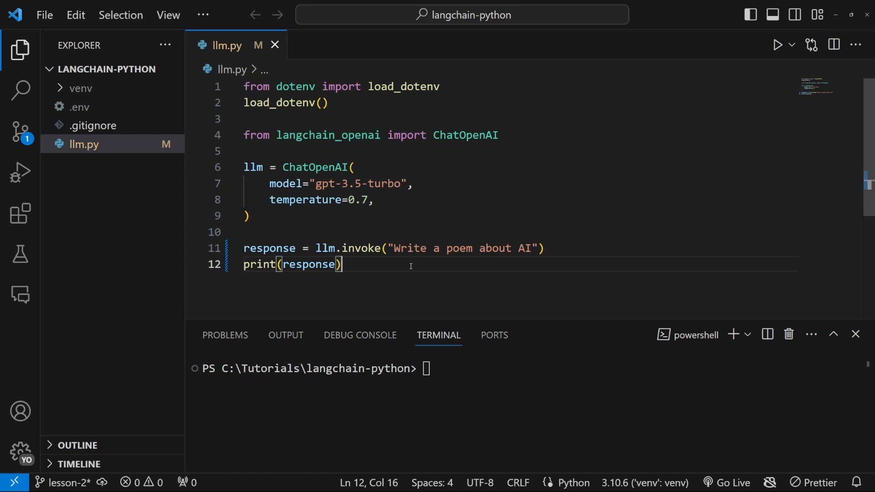
{"action": "mouse_move", "coordinate": [444, 281]}
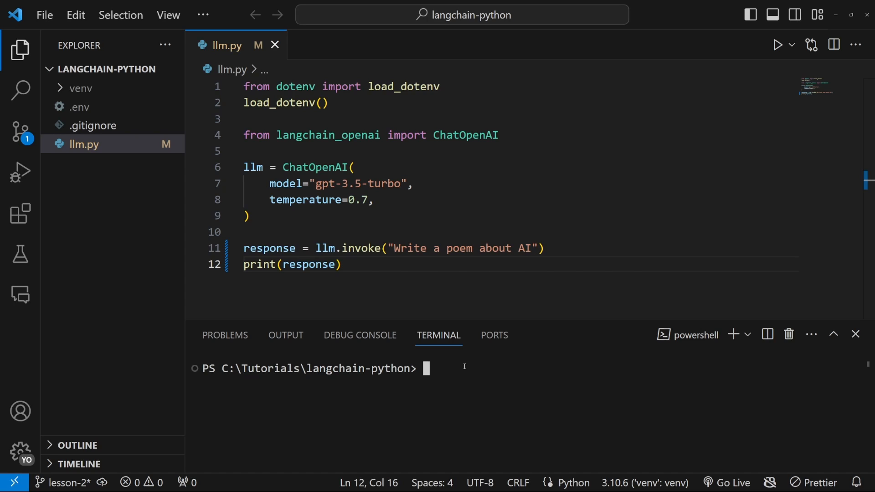
{"action": "type", "text": ".\\venv\\"}
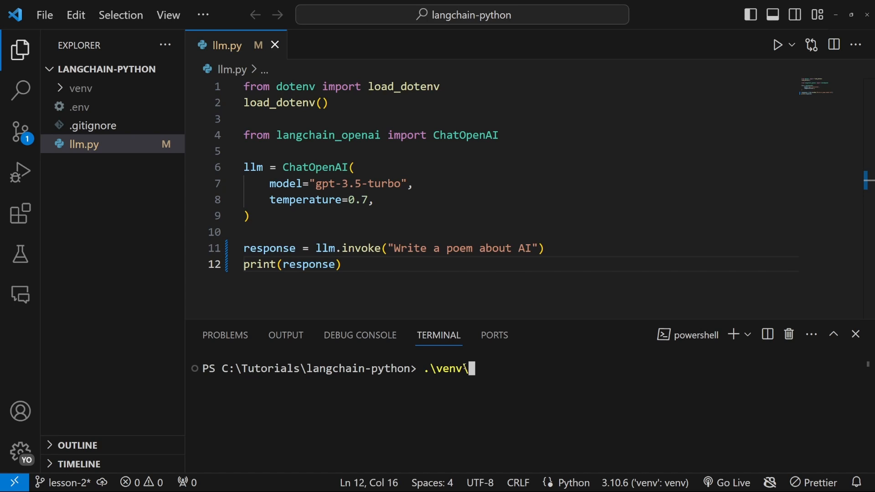
{"action": "type", "text": "Scripts\\activate"}
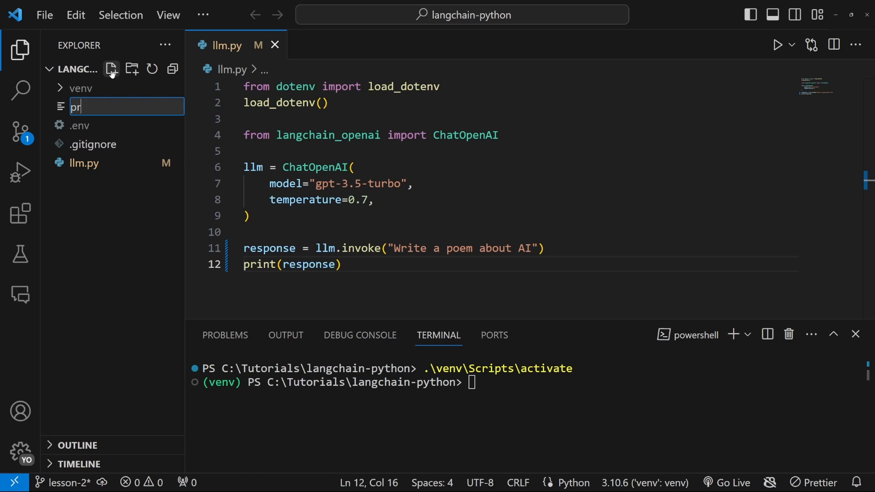
- Create prompt-templates.py with load_dotenv and an llm = ChatOpenAI() model setup
{"action": "type", "text": "prompt-templates.py"}
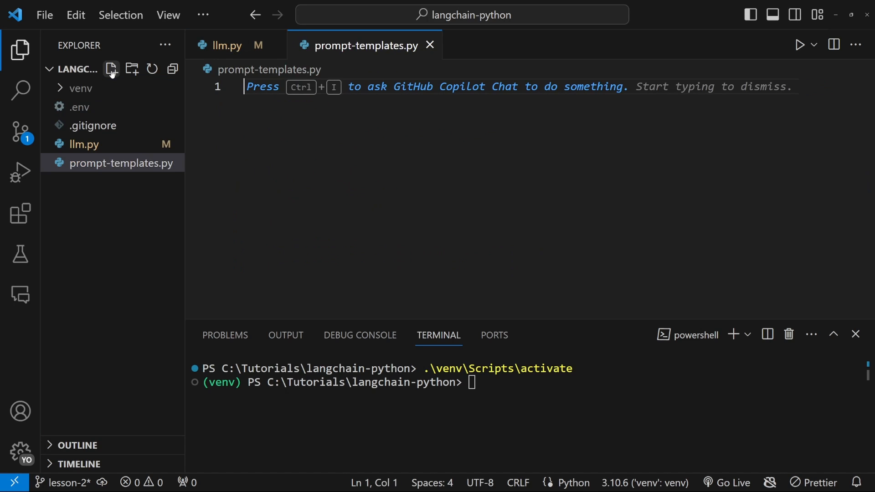
{"action": "type", "text": "from dotenv import load_dotenv"}
{"action": "type", "text": "from langchain_openai import ChatOpenAI"}
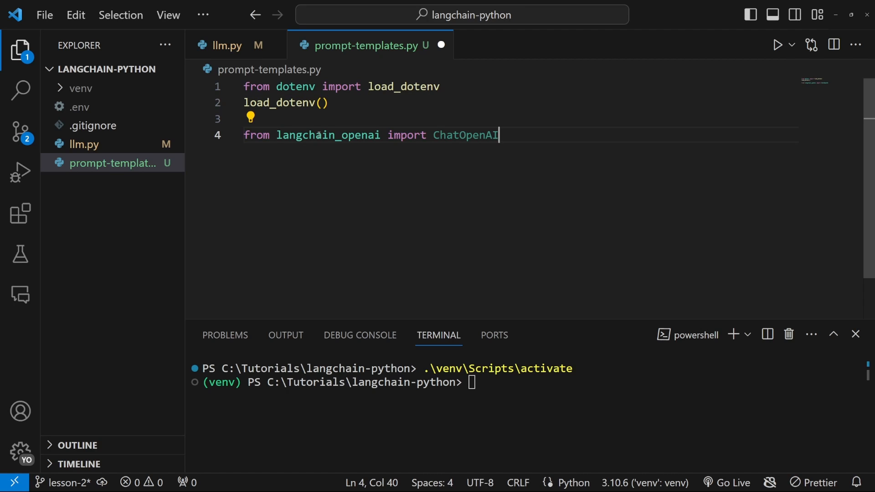
{"action": "type", "text": "llm ="}
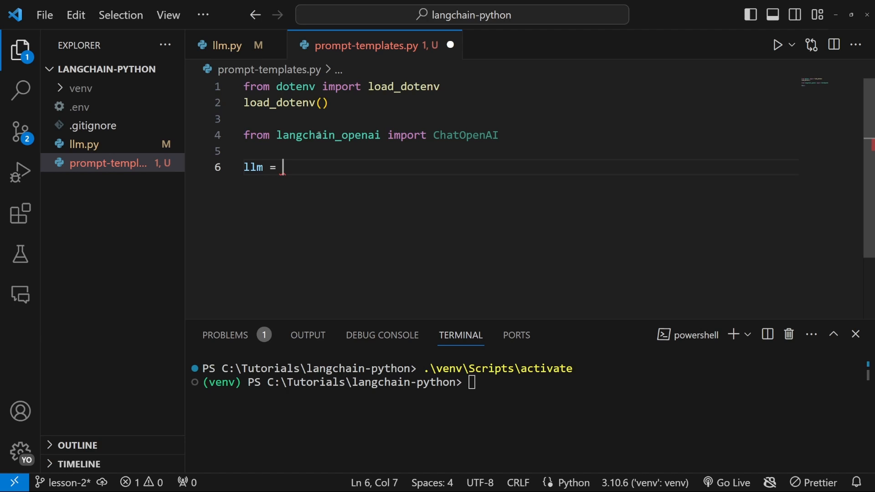
{"action": "type", "text": "ChatOpenAI"}
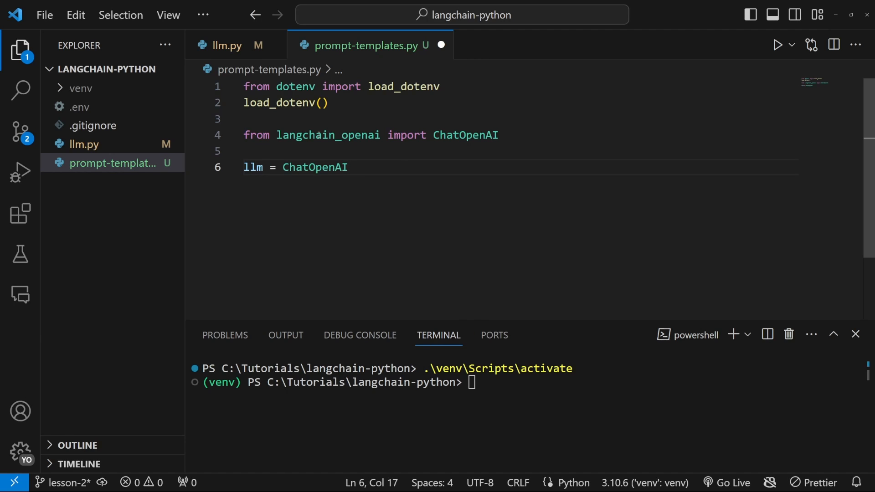
{"action": "type", "text": "()"}
{"action": "type", "text": "model=\"gpt-3.5-turbo-1106\","}
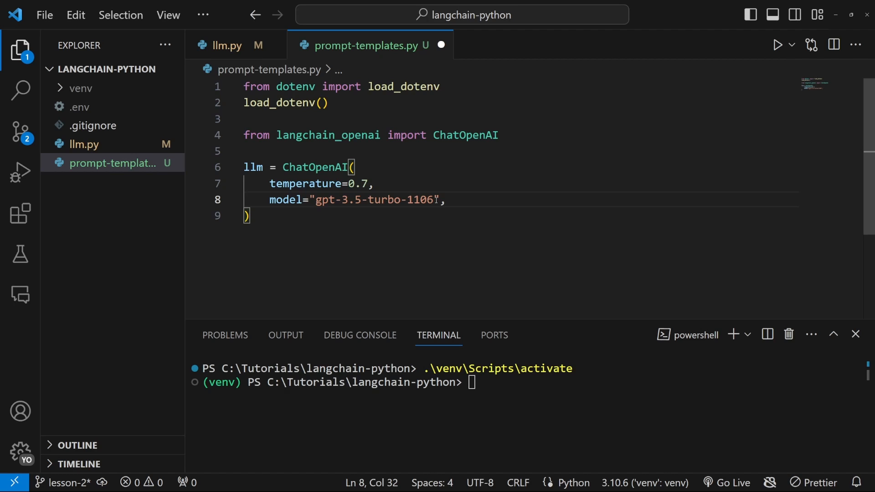
{"action": "key", "text": "Enter"}
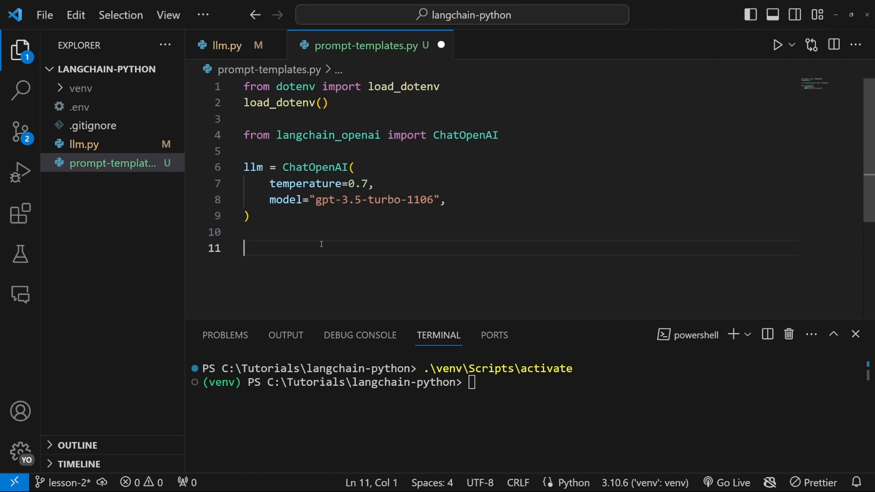
- Invoke llm with a 'Tell me a joke about a chicken' prompt and print the response
{"action": "type", "text": "llm"}
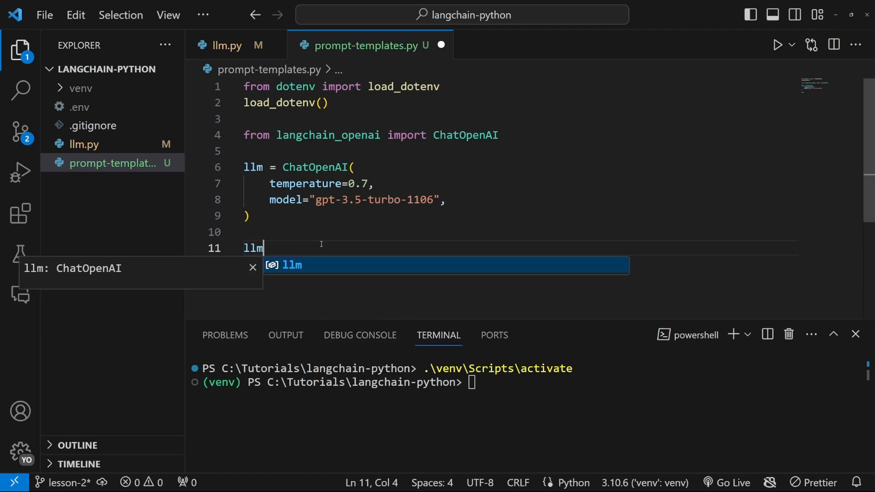
{"action": "type", "text": ".invoke(\"\")"}
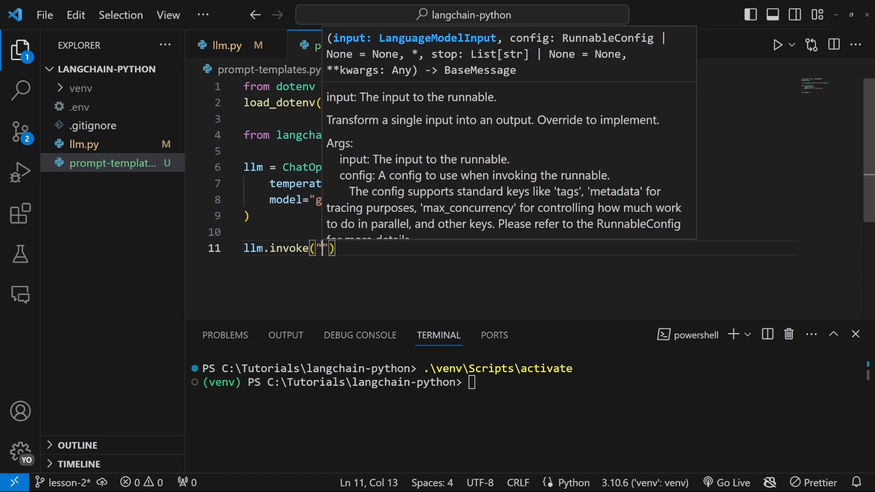
{"action": "type", "text": "Tell me a joke about"}
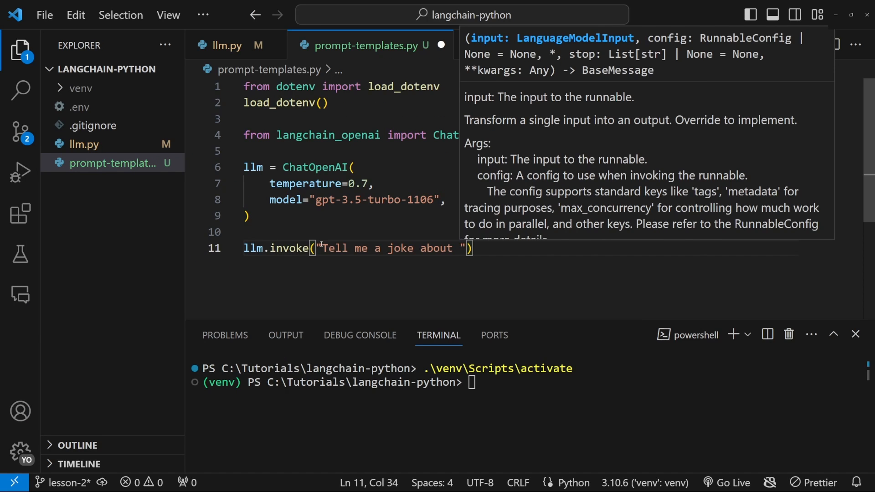
{"action": "type", "text": "reponse ="}
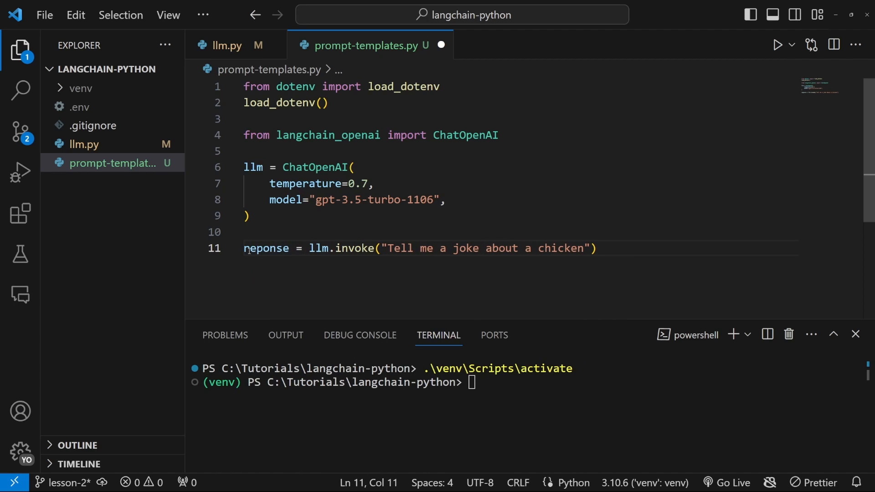
{"action": "type", "text": "print(response)"}
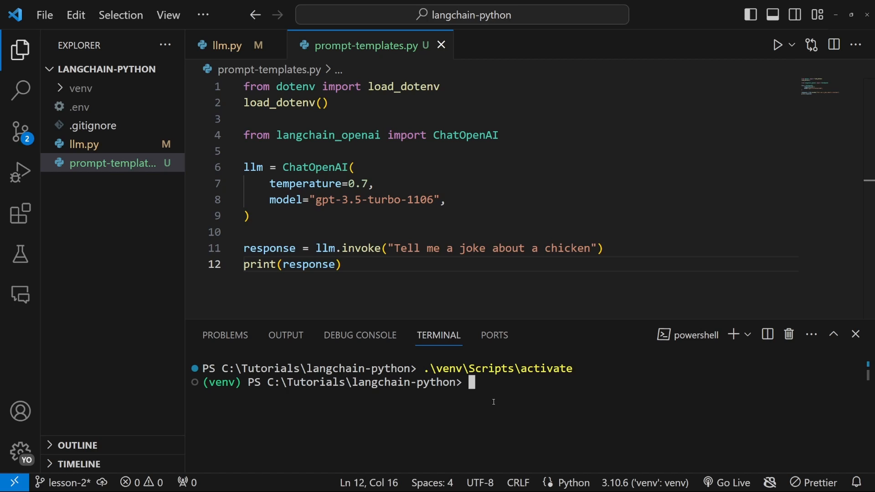
- Run py prompt-templates.py and highlight the chicken joke in the terminal output
{"action": "type", "text": "py prompt-templates.py"}
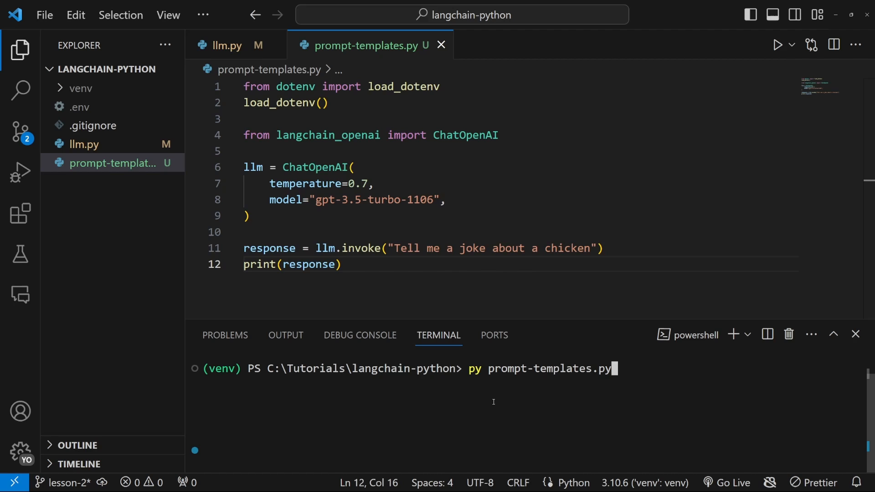
{"action": "key", "text": "Enter"}
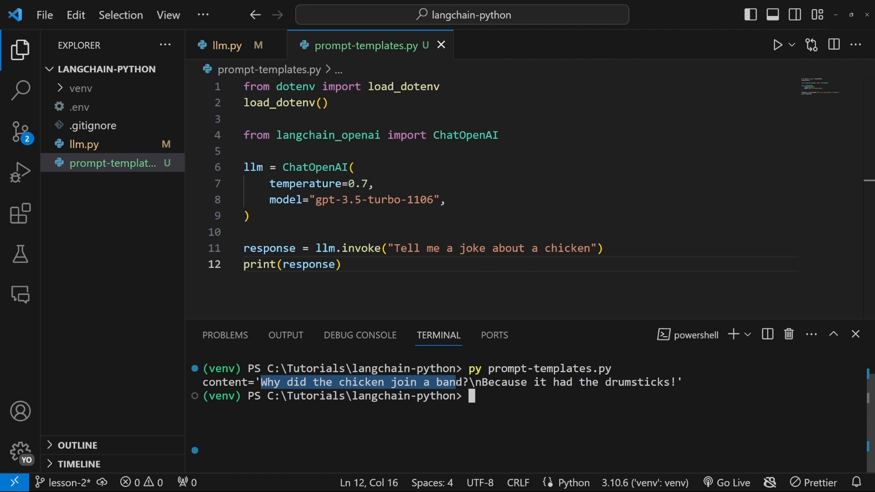
{"action": "left_click_drag", "start_coordinate": [457, 382], "coordinate": [681, 381]}
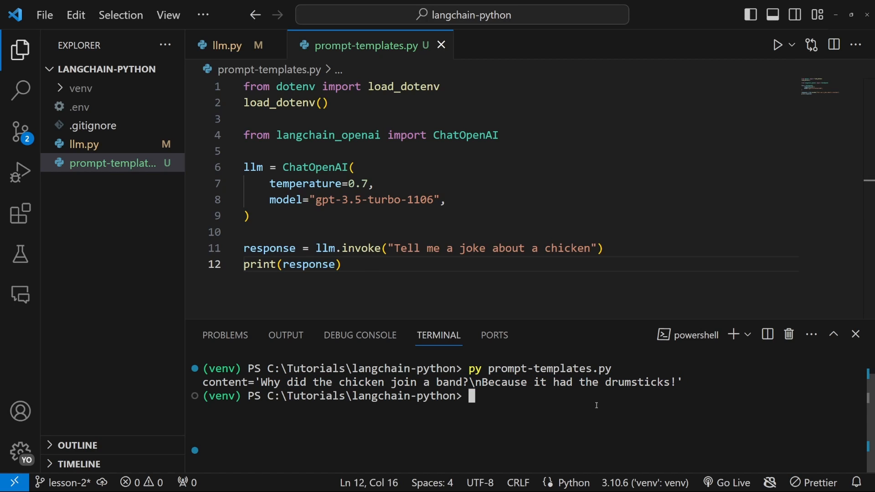
{"action": "mouse_move", "coordinate": [536, 268]}
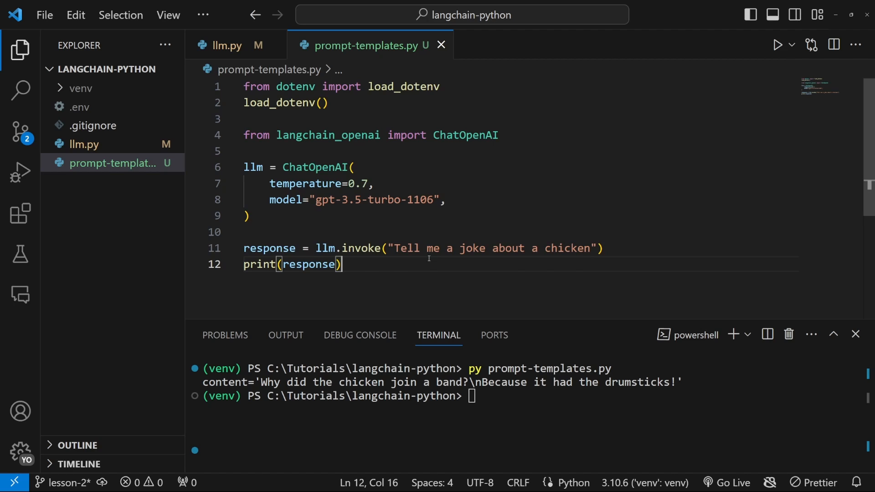
- Review the hard-coded chicken prompt string and the ChatOpenAI import in the code
{"action": "left_click_drag", "start_coordinate": [397, 247], "coordinate": [589, 248]}
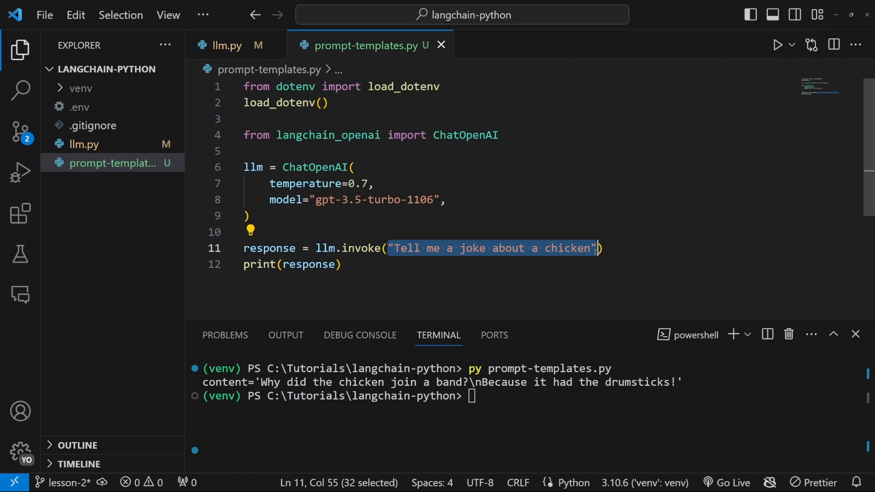
{"action": "left_click", "coordinate": [568, 248]}
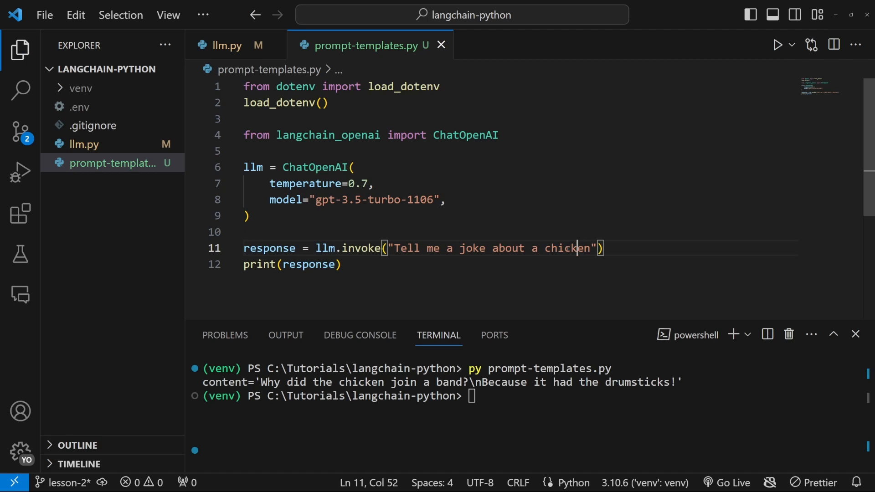
{"action": "double_click", "coordinate": [568, 248]}
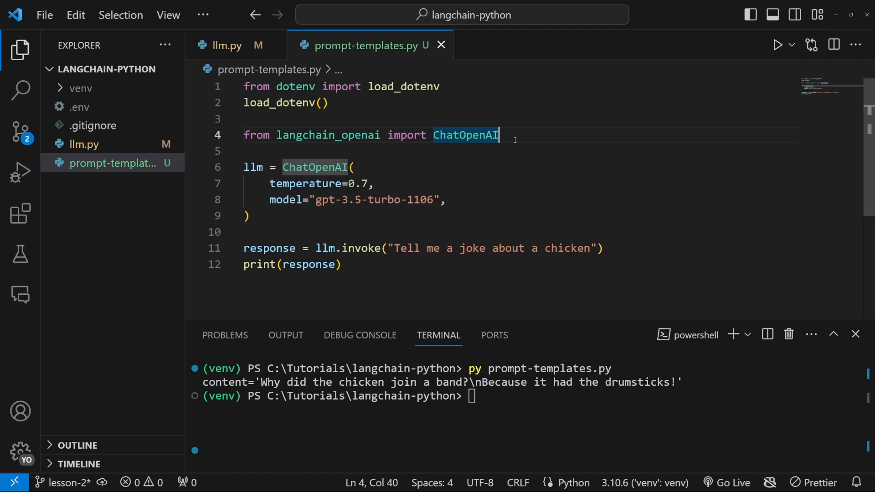
- Import ChatPromptTemplate from langchain_core.prompts below the ChatOpenAI import
{"action": "key", "text": "Enter"}
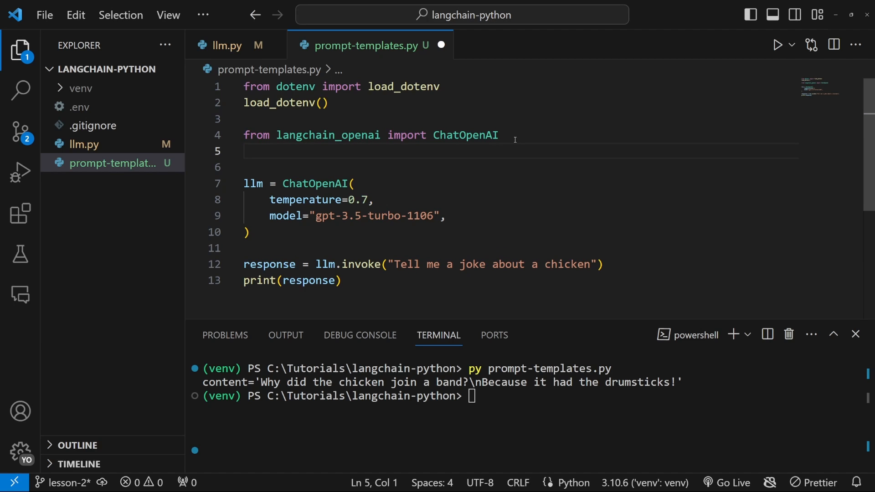
{"action": "type", "text": "from"}
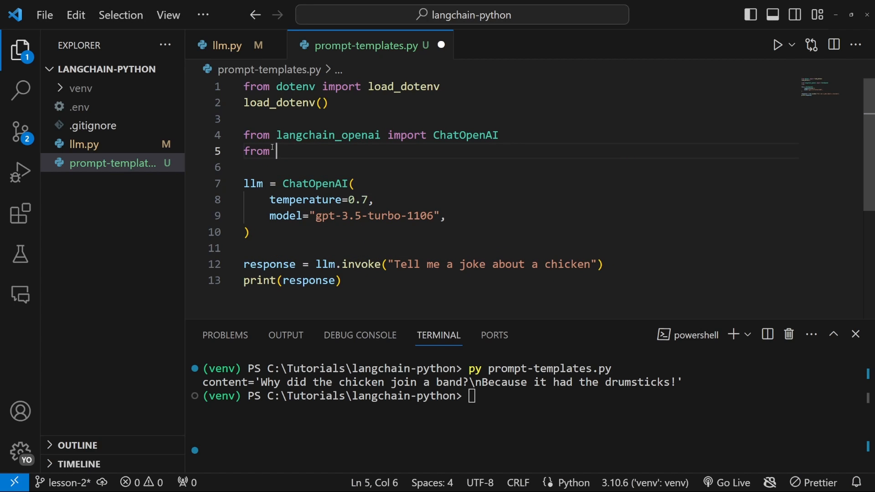
{"action": "type", "text": "langchain_core"}
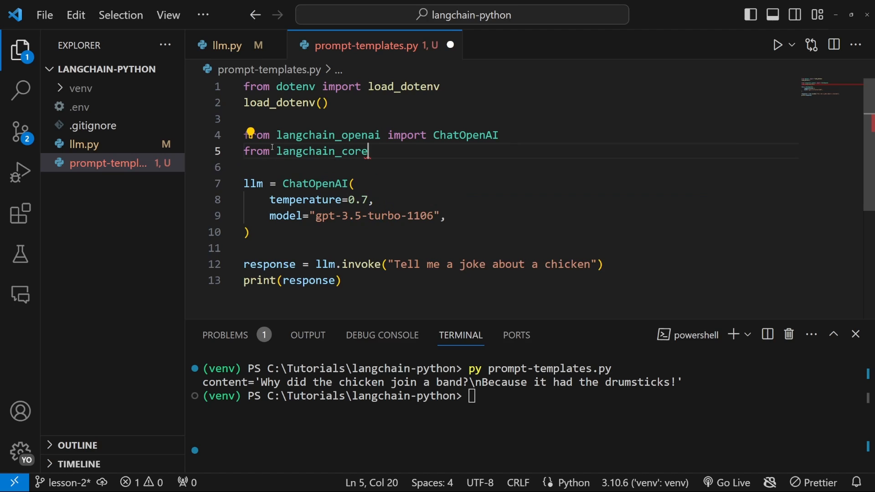
{"action": "type", "text": ".prompts import"}
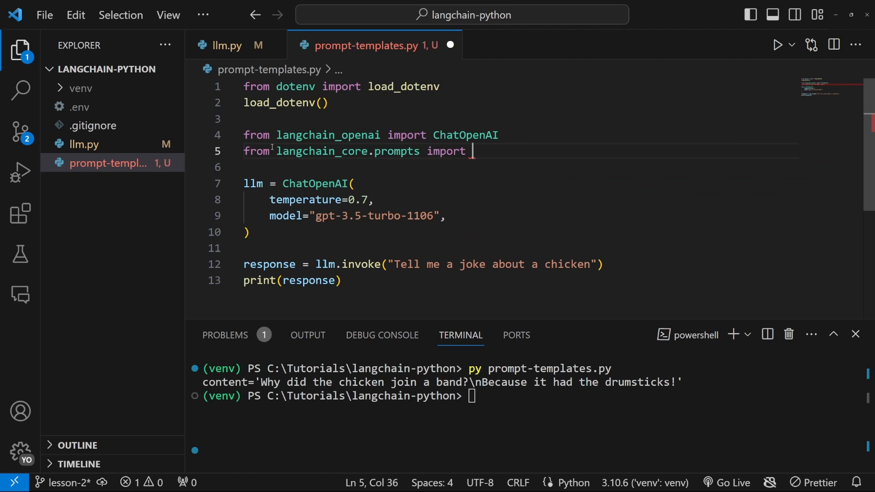
{"action": "type", "text": "ChatPromptTemplate"}
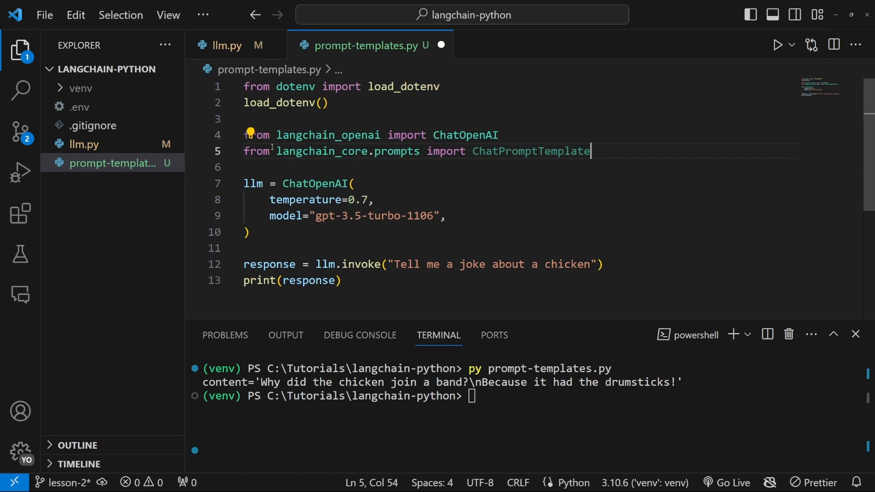
- Add '# Instantiate Model' and '# Prompt Template' comment headings
{"action": "key", "text": "Enter"}
{"action": "type", "text": "#"}
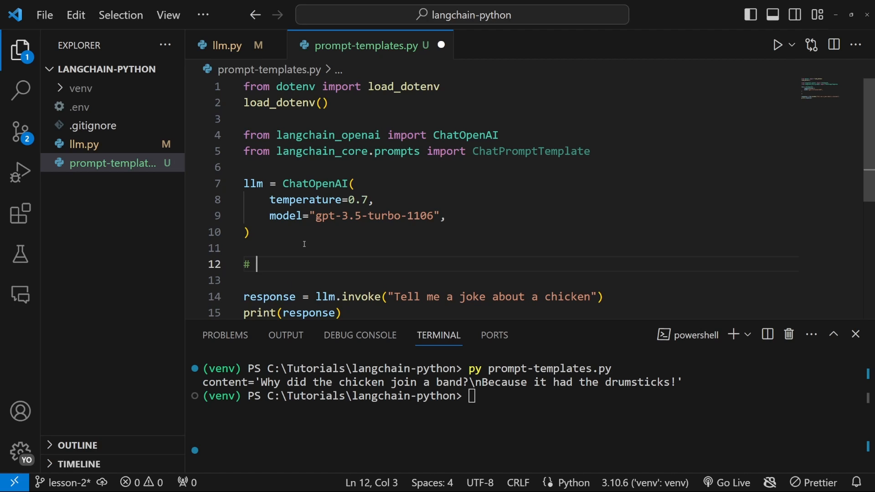
{"action": "type", "text": "Prompt Template"}
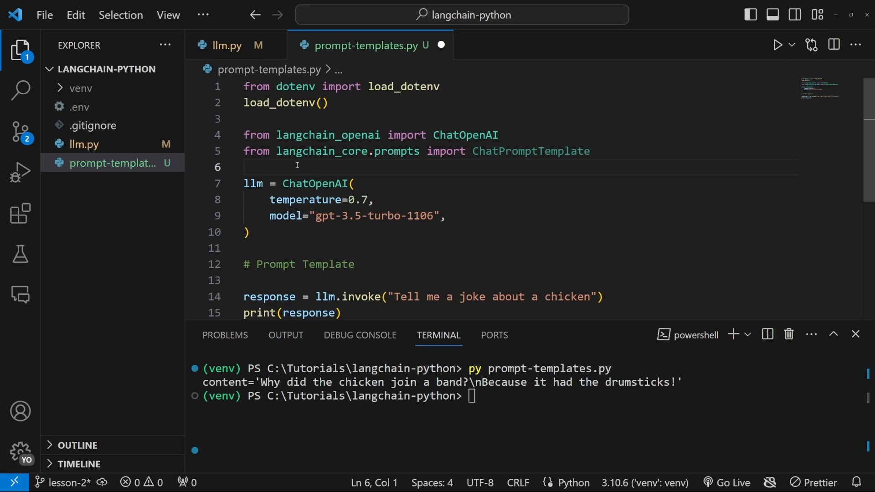
{"action": "type", "text": "# Instantiate Model"}
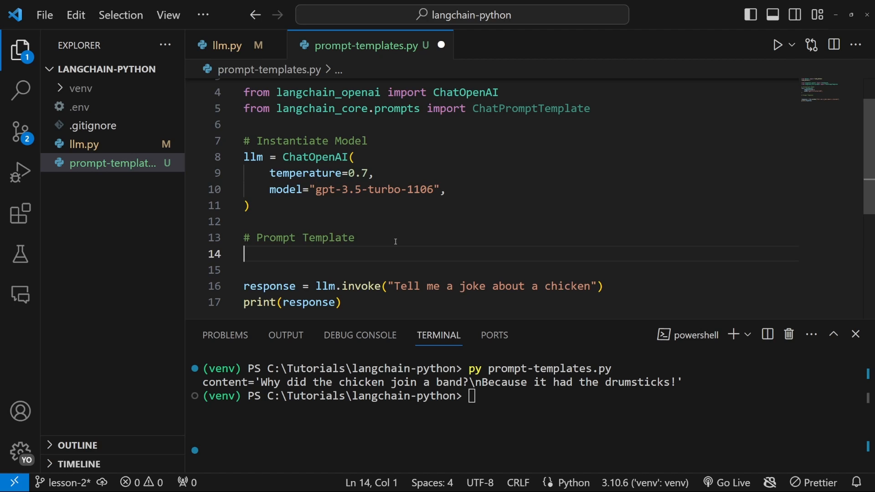
- Define prompt = ChatPromptTemplate.from_template() under the Prompt Template heading
{"action": "type", "text": "prompt ="}
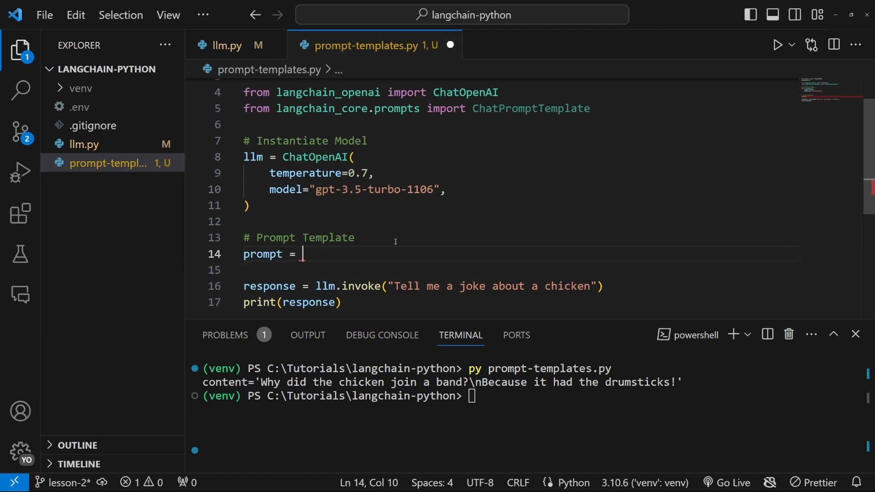
{"action": "type", "text": "ChatPromptTemplate"}
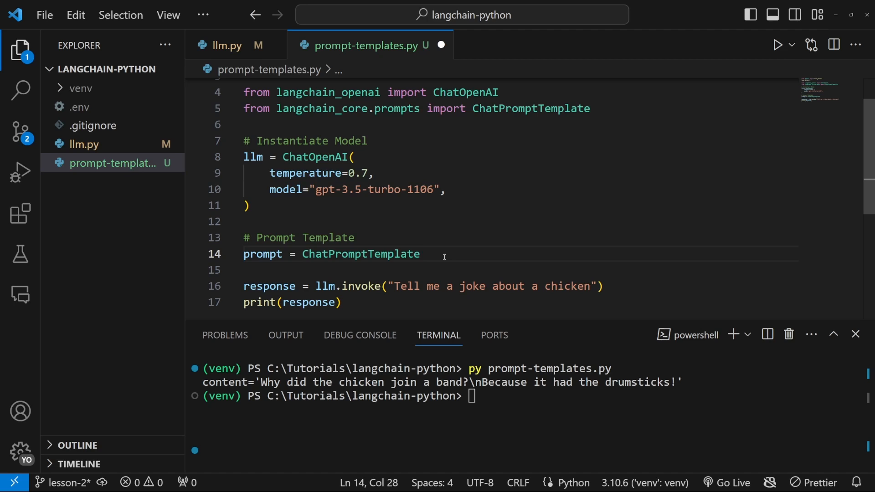
{"action": "type", "text": ".from_template"}
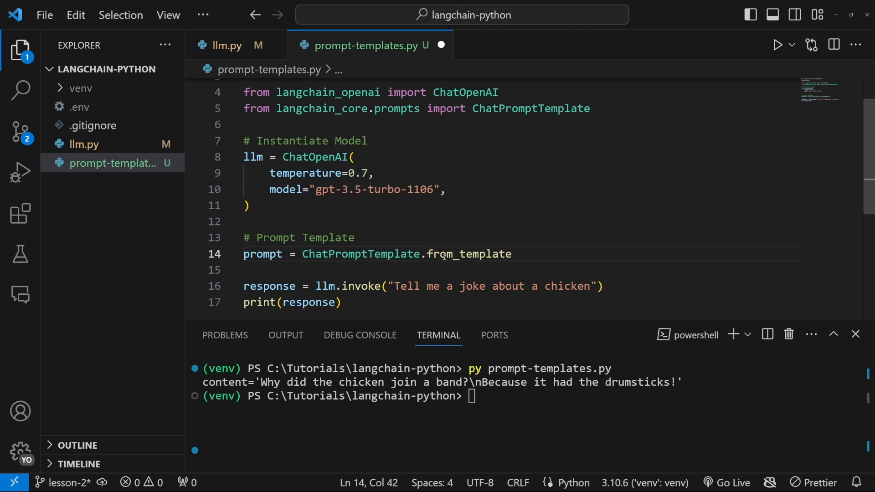
{"action": "type", "text": "()"}
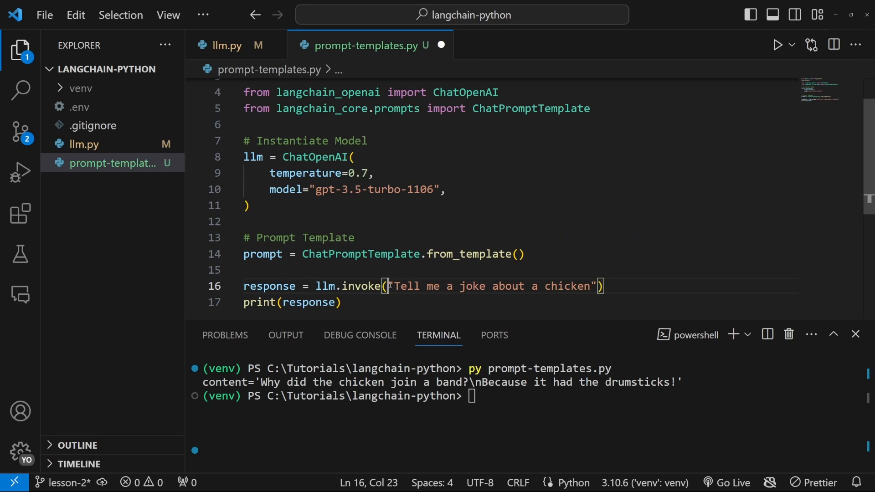
- Fill the template with "Tell me a joke about a {subject}" in place of chicken
{"action": "left_click_drag", "start_coordinate": [390, 285], "coordinate": [596, 285]}
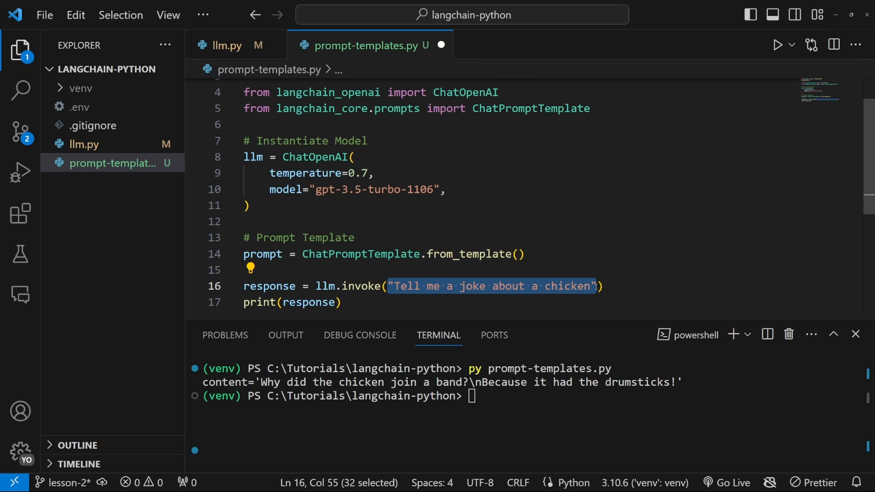
{"action": "type", "text": "\"Tell me a joke about a chicken\""}
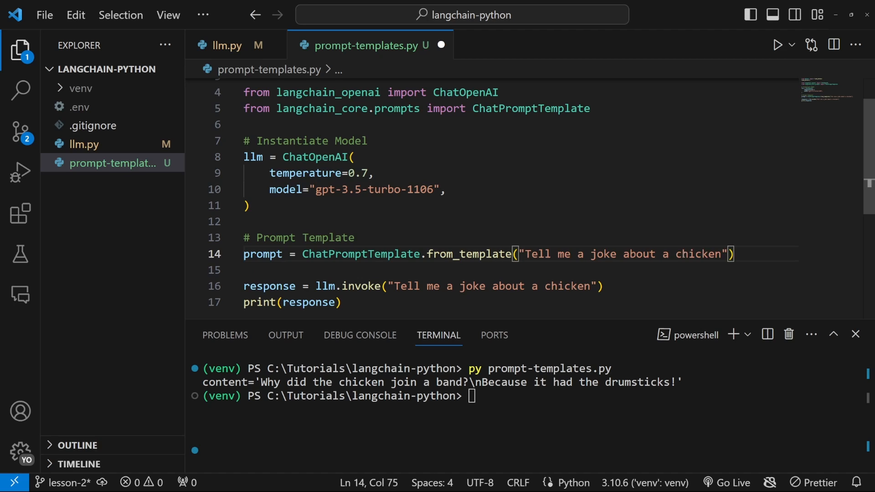
{"action": "key", "text": "Backspace"}
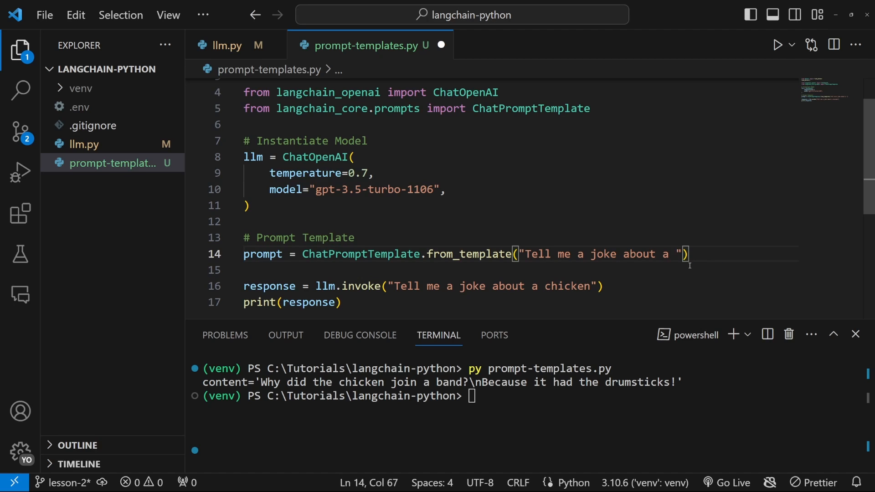
{"action": "type", "text": "{}"}
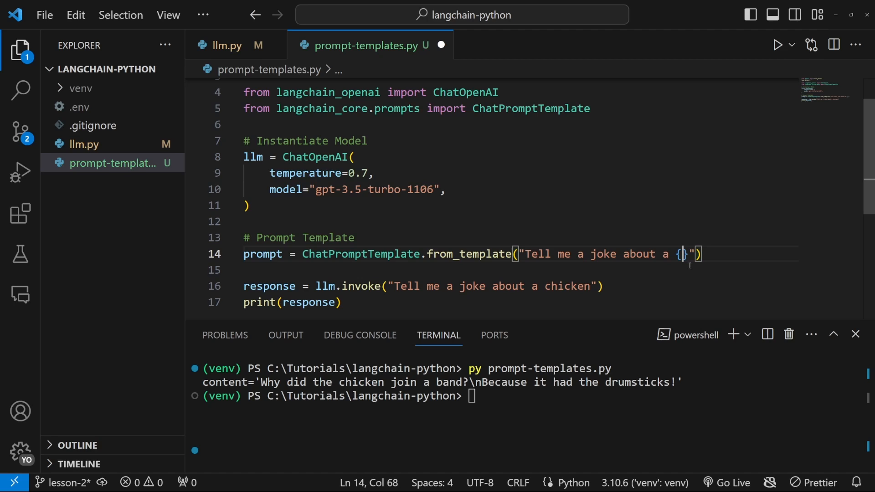
{"action": "type", "text": "subject"}
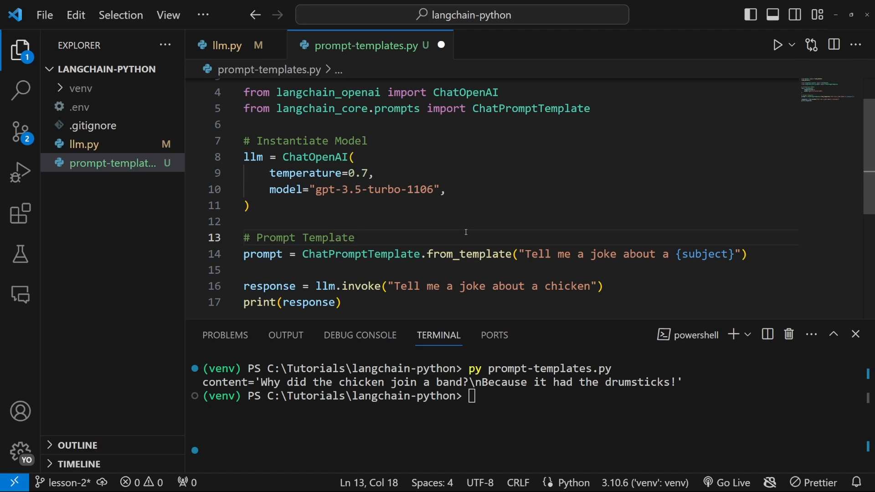
{"action": "double_click", "coordinate": [253, 157]}
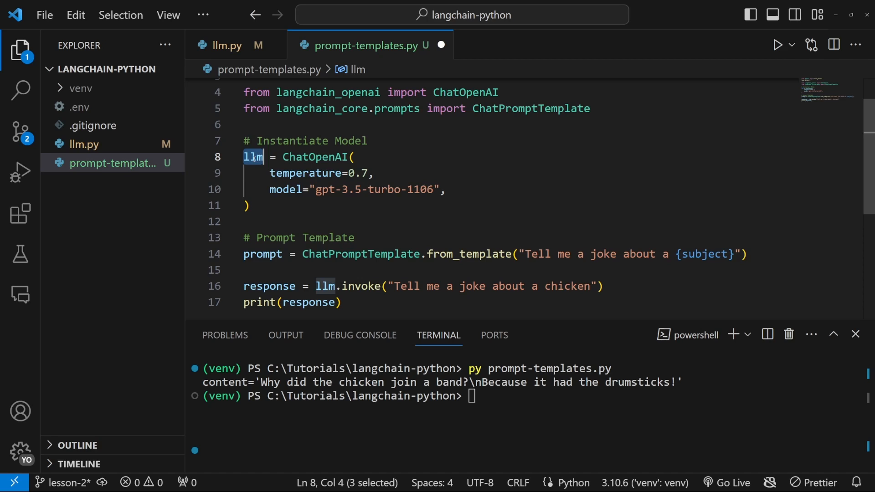
{"action": "left_click", "coordinate": [749, 254]}
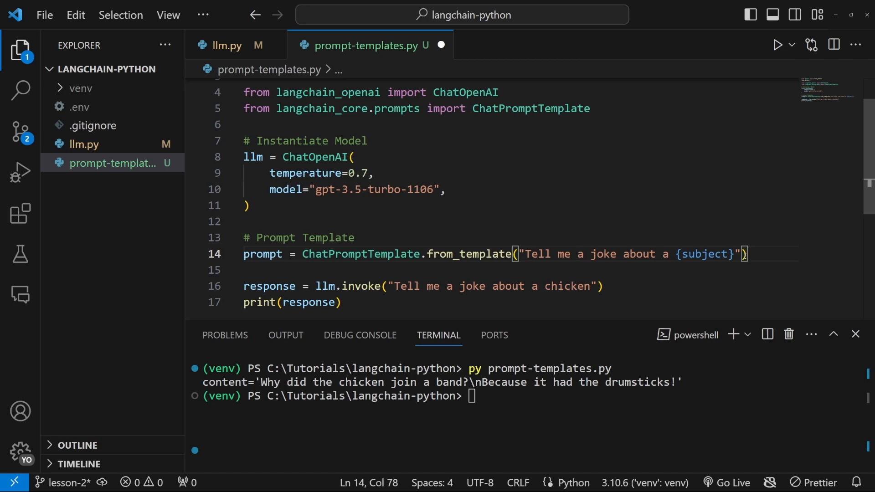
- Add a '# Create LLM Chain' section defining chain = prompt | llm
{"action": "key", "text": "enter"}
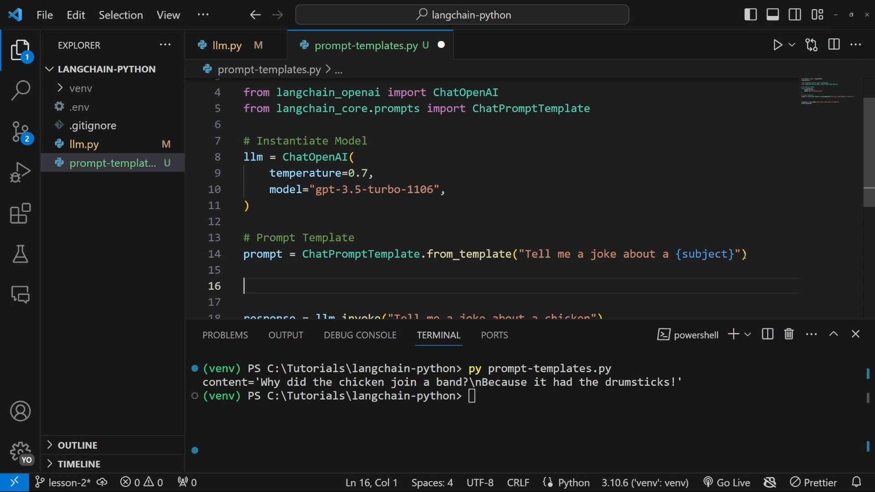
{"action": "type", "text": "#"}
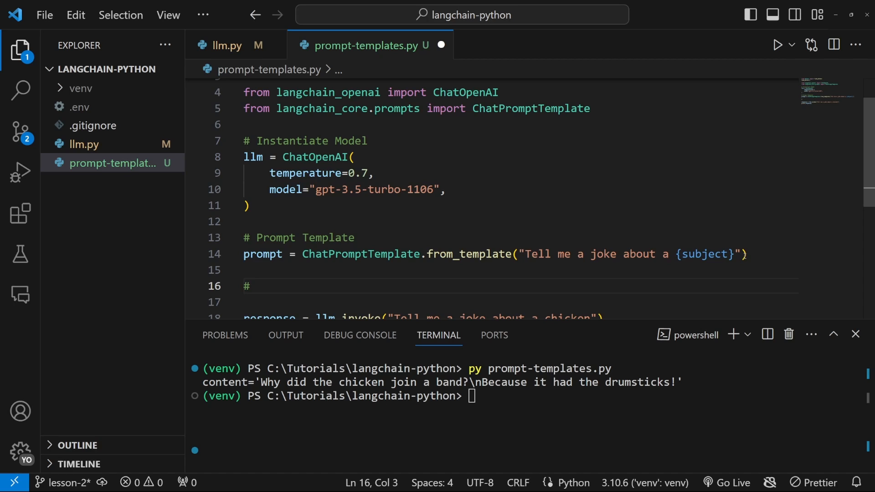
{"action": "type", "text": "Create LLM Chain"}
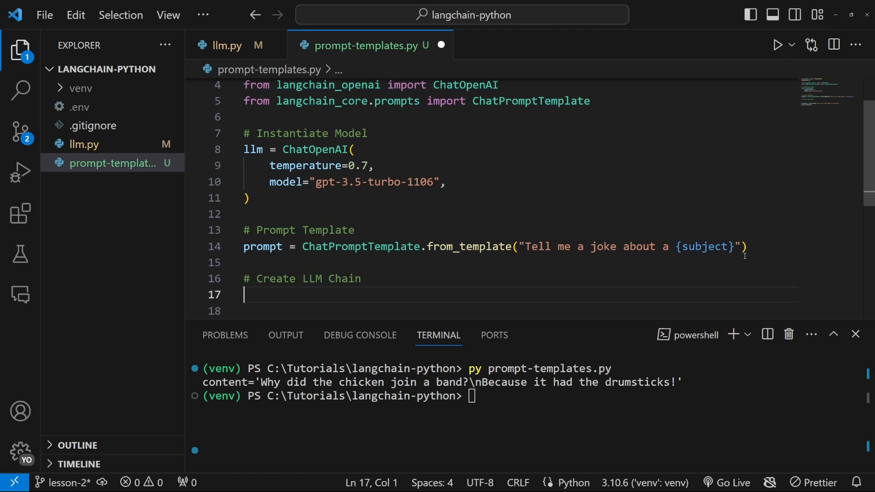
{"action": "type", "text": "chain"}
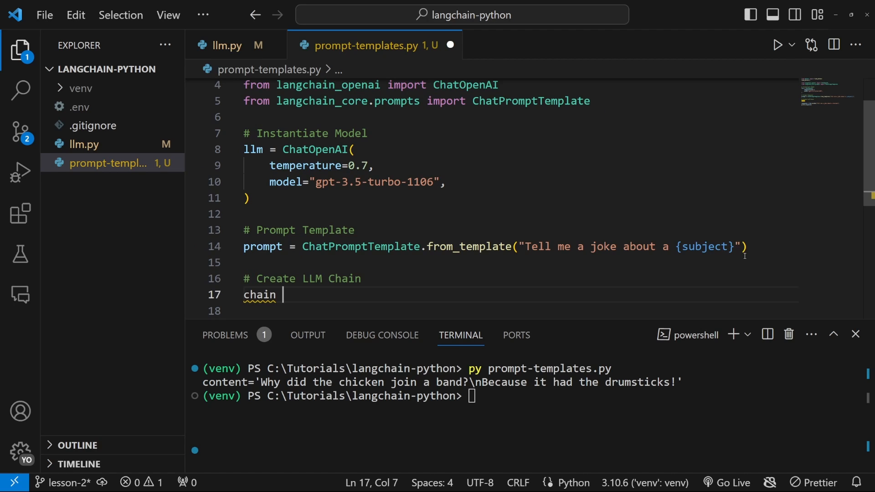
{"action": "type", "text": "="}
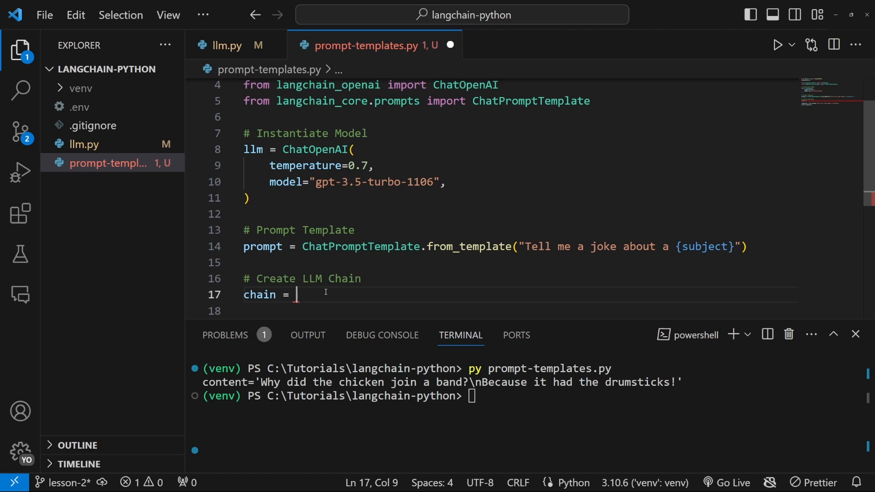
{"action": "type", "text": "prompt |"}
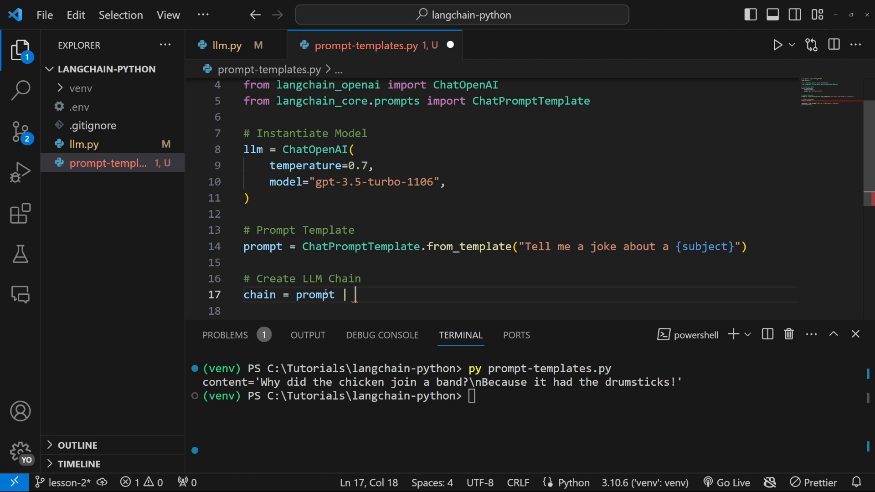
{"action": "type", "text": "llm"}
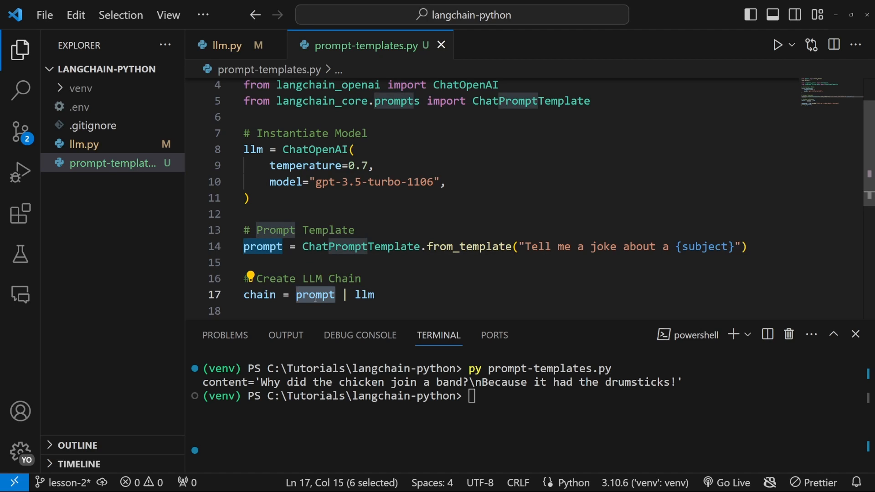
- Review the chain's prompt and {subject} template, then select llm in the invoke call to replace it
{"action": "double_click", "coordinate": [364, 295]}
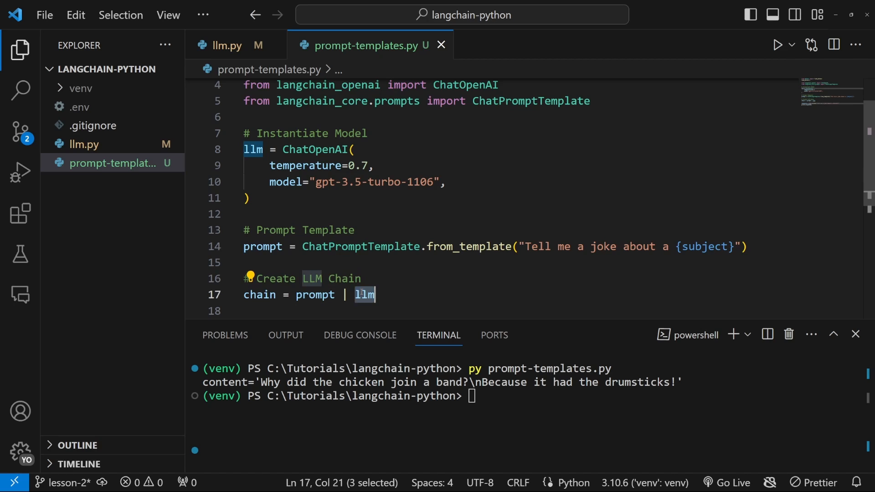
{"action": "mouse_move", "coordinate": [365, 294]}
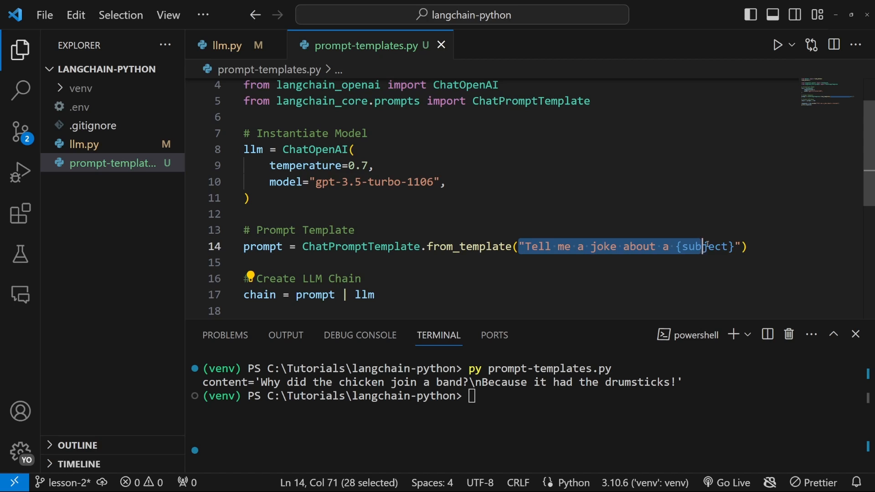
{"action": "left_click", "coordinate": [542, 247]}
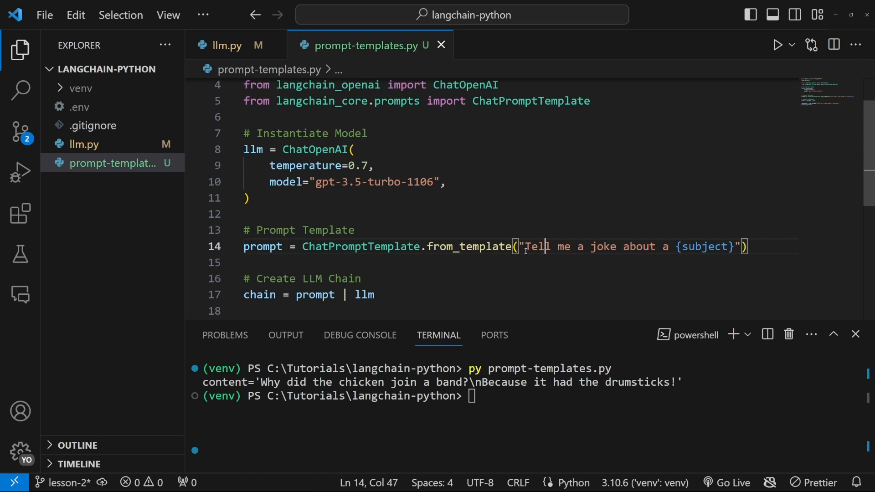
{"action": "left_click_drag", "start_coordinate": [517, 247], "coordinate": [741, 247]}
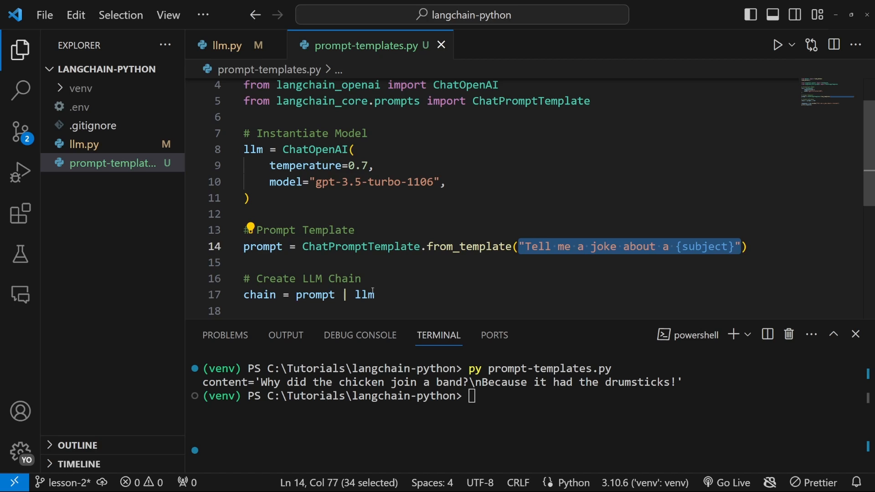
{"action": "double_click", "coordinate": [365, 294]}
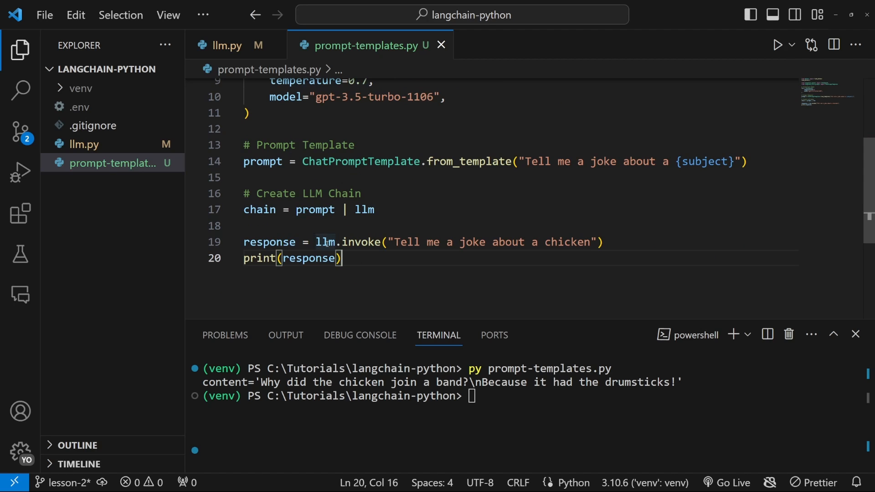
- Change the call to chain.invoke({"subject": "dog"}) and run the script for a dog joke
{"action": "type", "text": "chain"}
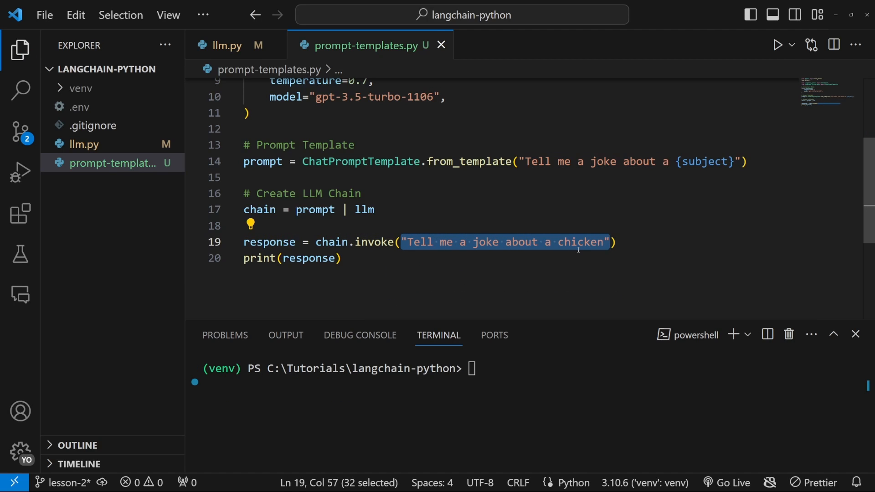
{"action": "key", "text": "Delete"}
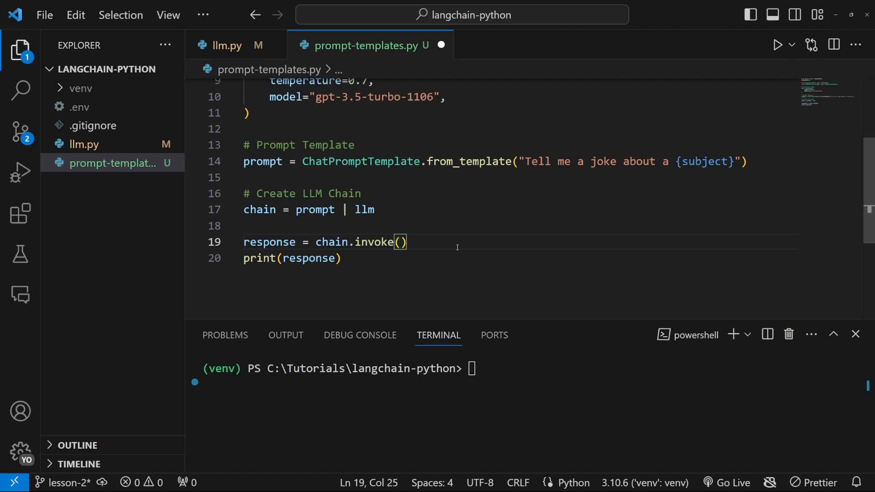
{"action": "type", "text": "{\"s\"}"}
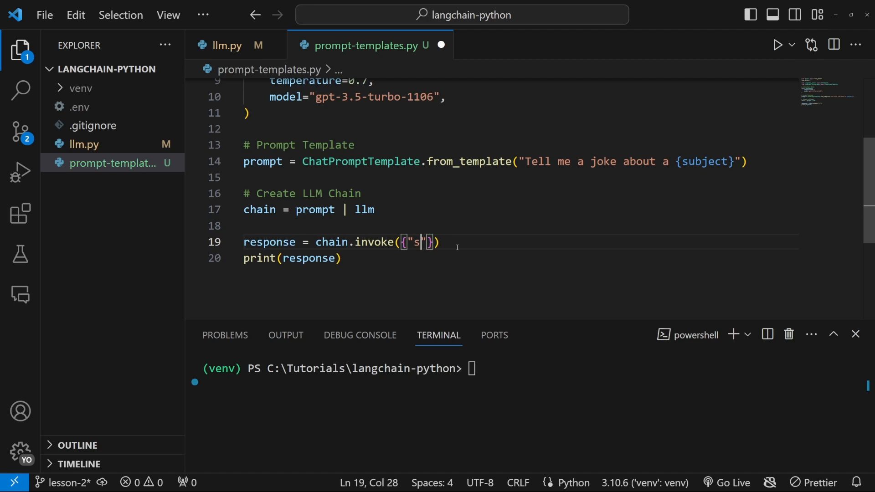
{"action": "type", "text": "ubjec"}
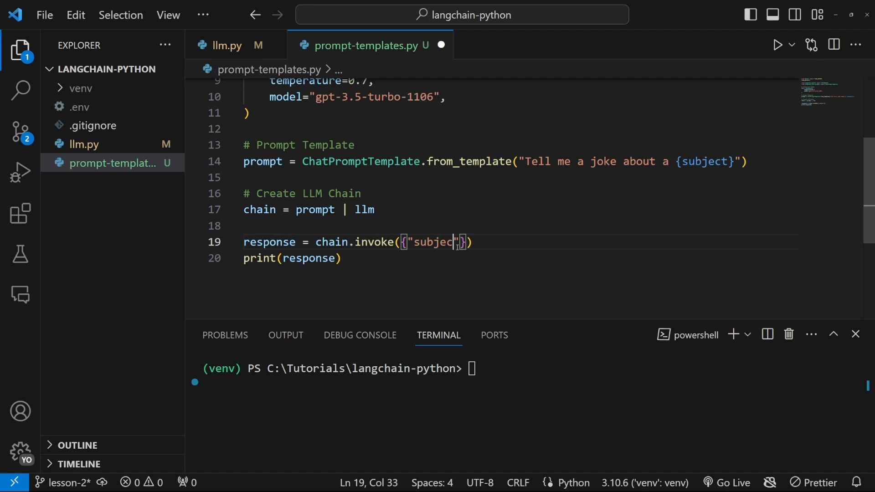
{"action": "type", "text": "t"}
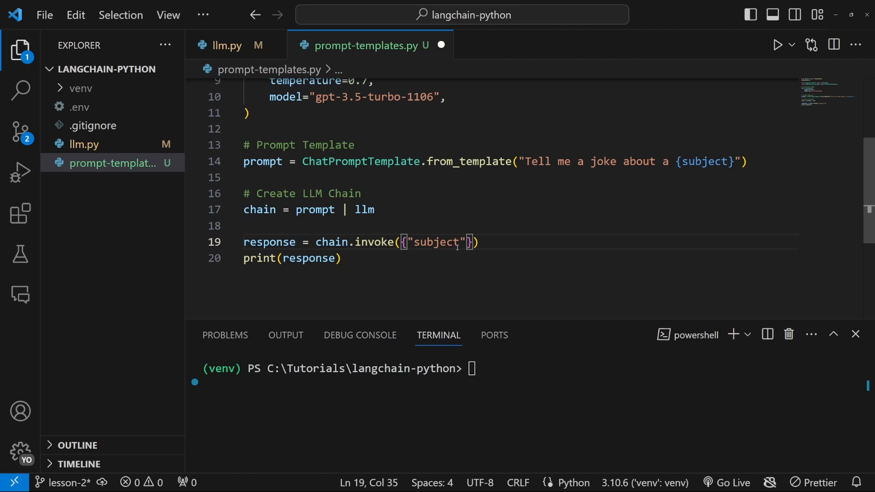
{"action": "type", "text": ": \"\""}
{"action": "left_click", "coordinate": [530, 368]}
{"action": "type", "text": "cls"}
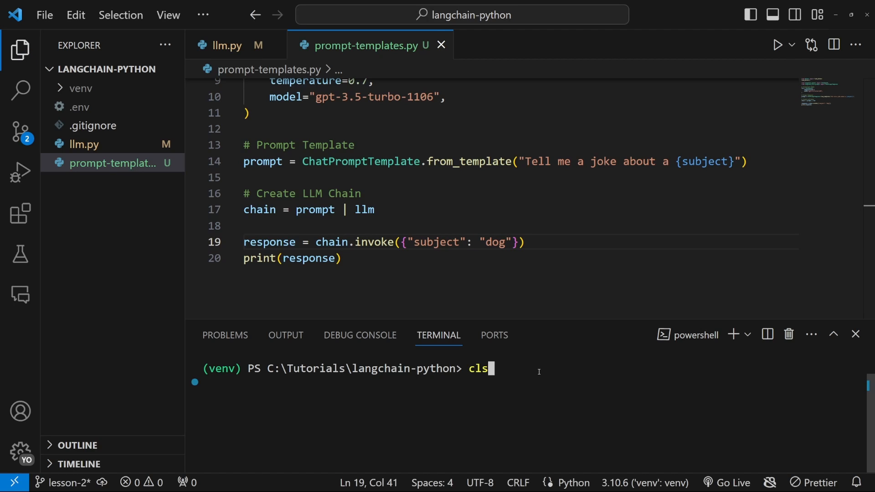
{"action": "type", "text": "py prompt-templates.py"}
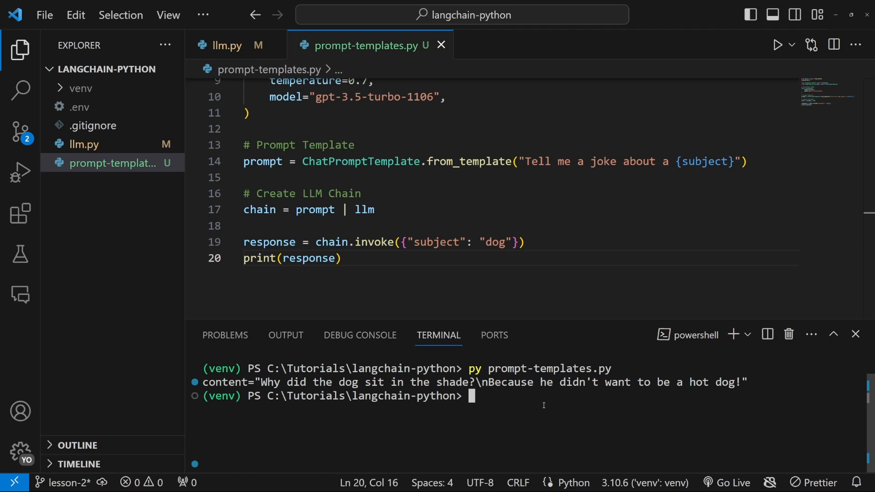
{"action": "mouse_move", "coordinate": [522, 416]}
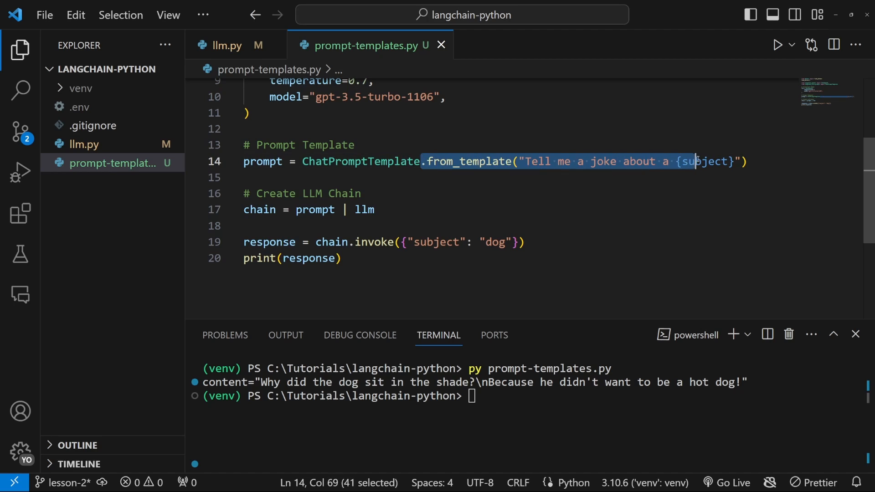
- Replace from_template with ChatPromptTemplate.from_messages([ ... ]) taking a list of message tuples
{"action": "left_click_drag", "start_coordinate": [694, 161], "coordinate": [750, 162]}
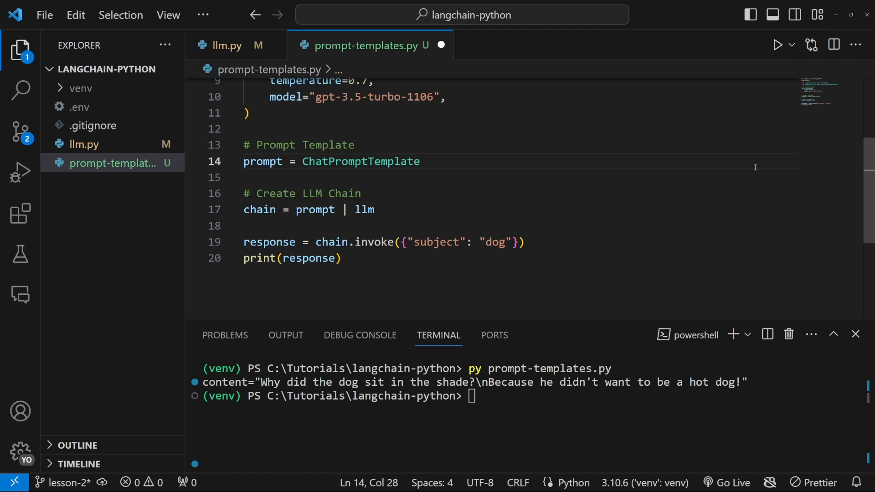
{"action": "left_click", "coordinate": [422, 161]}
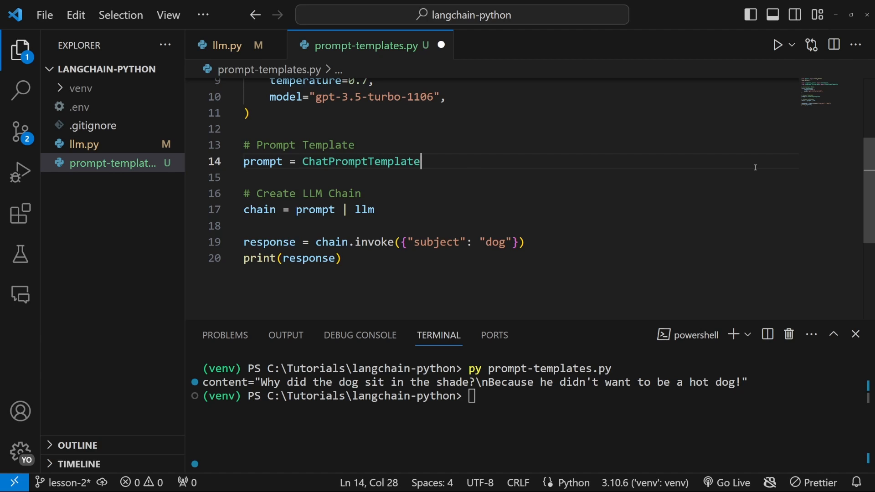
{"action": "type", "text": ".from_messages"}
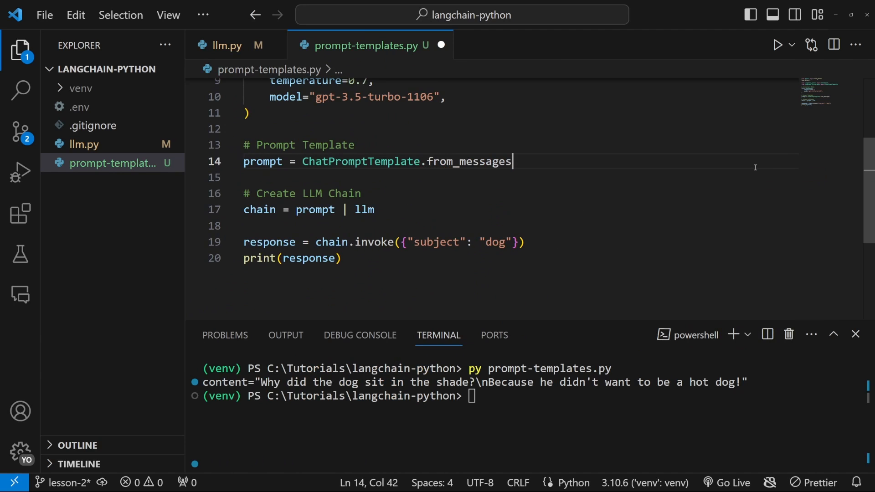
{"action": "type", "text": "("}
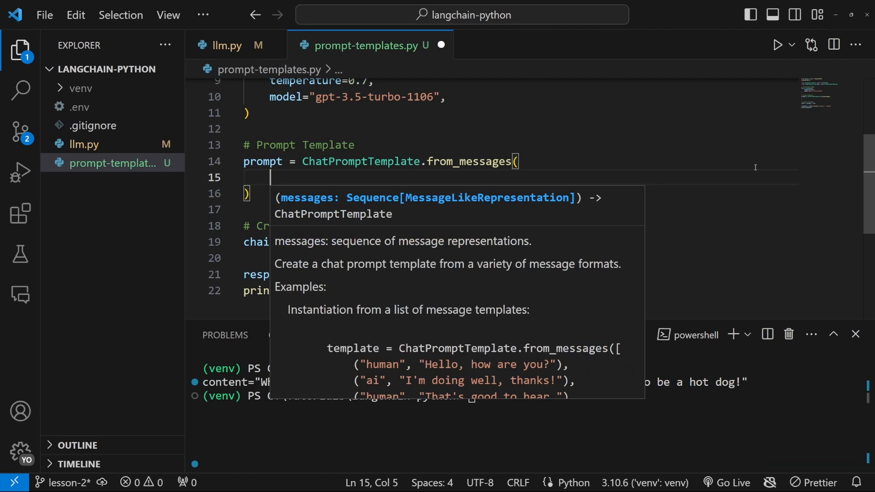
{"action": "type", "text": "["}
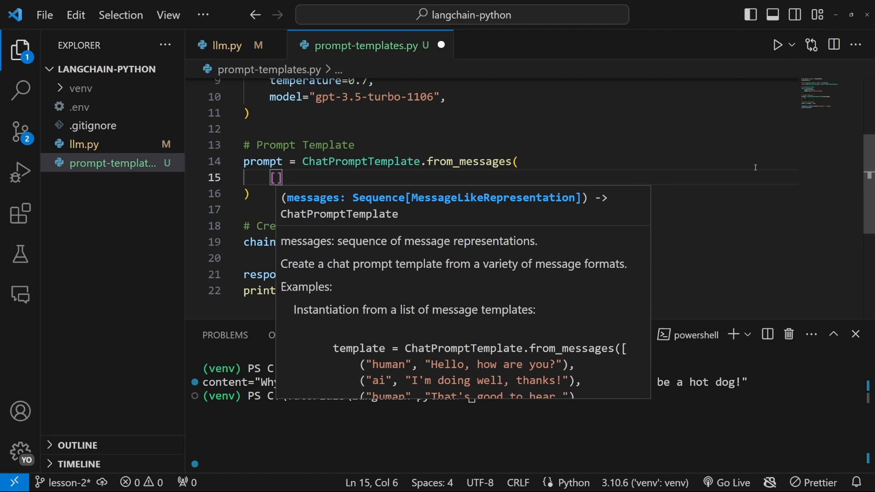
{"action": "type", "text": "()"}
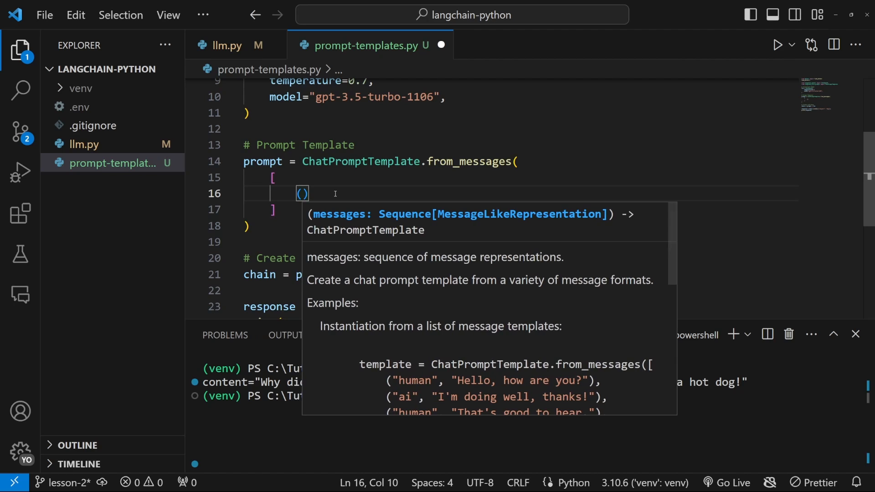
- Write the system message 'You are an AI chef. Create a unique recipe based on...'
{"action": "type", "text": "\"system\""}
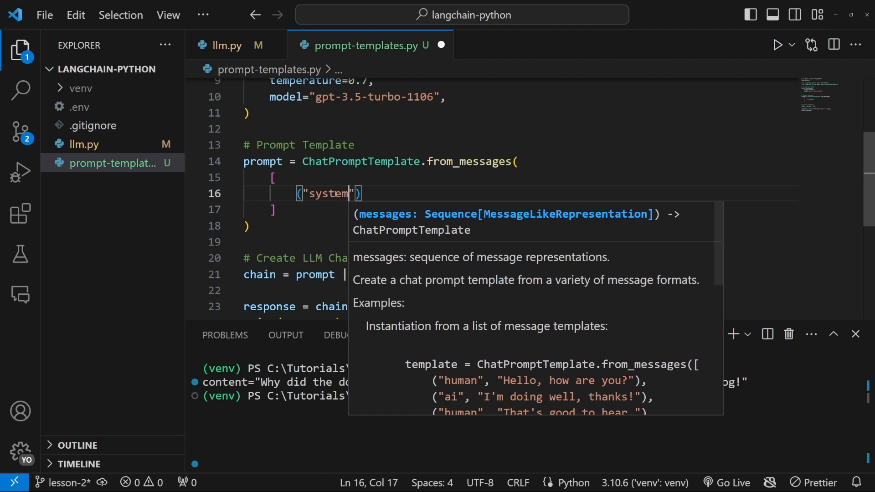
{"action": "type", "text": ", \"\""}
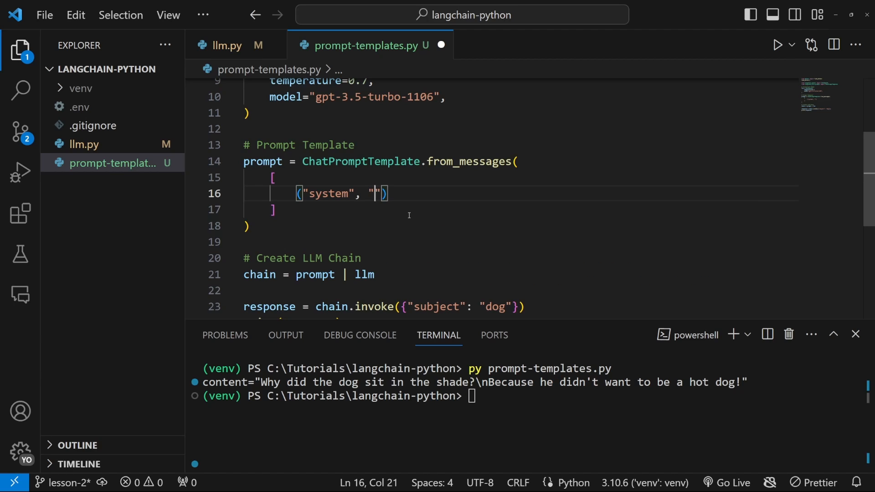
{"action": "type", "text": "You ar"}
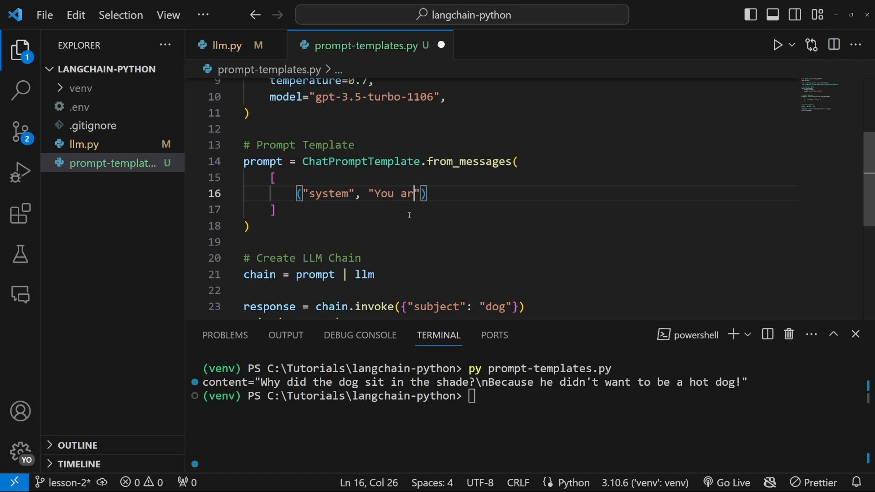
{"action": "type", "text": "e an AI chef"}
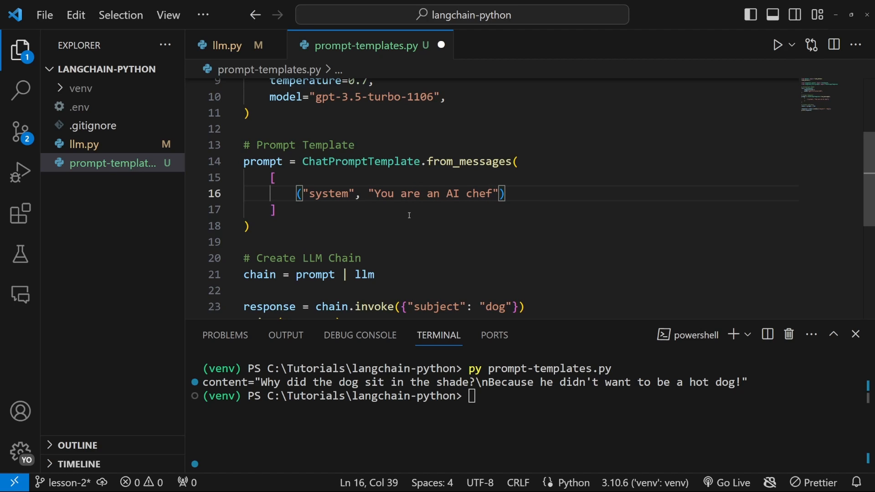
{"action": "type", "text": "Create a unique re"}
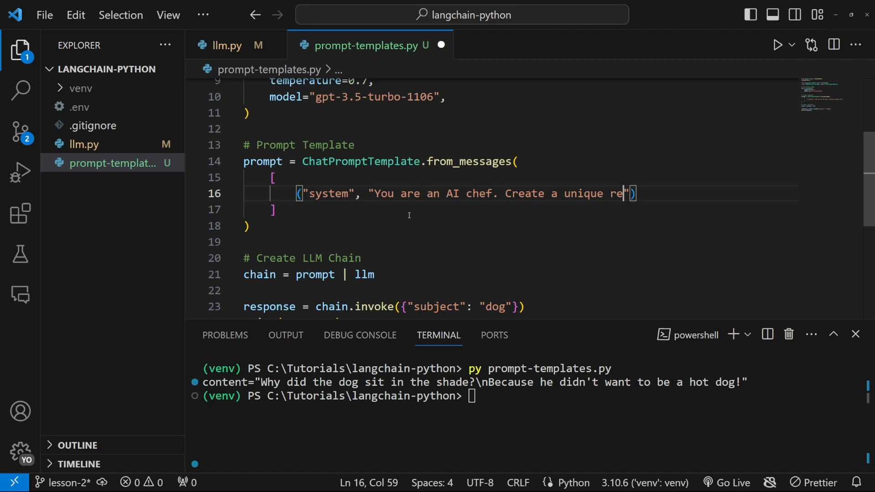
{"action": "type", "text": "cipe based on the follow main i"}
{"action": "type", "text": "("}
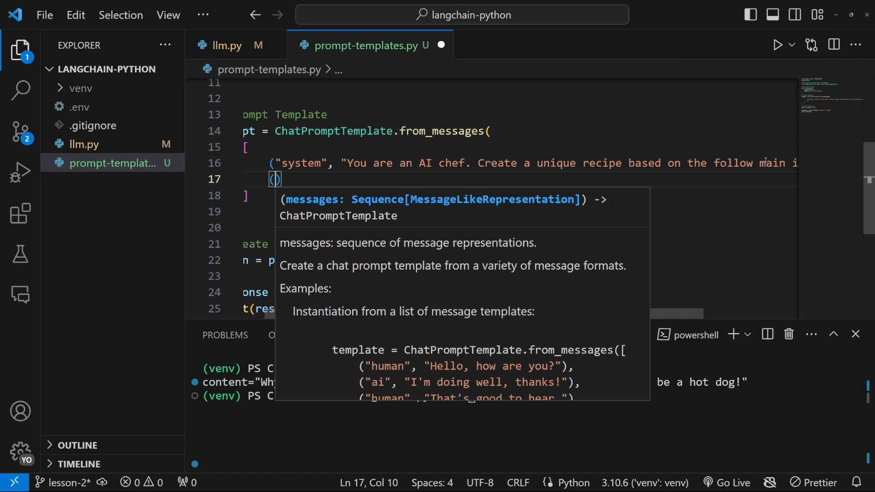
- Add the ("human", "{input}") message carrying the input placeholder
{"action": "type", "text": "\"human\""}
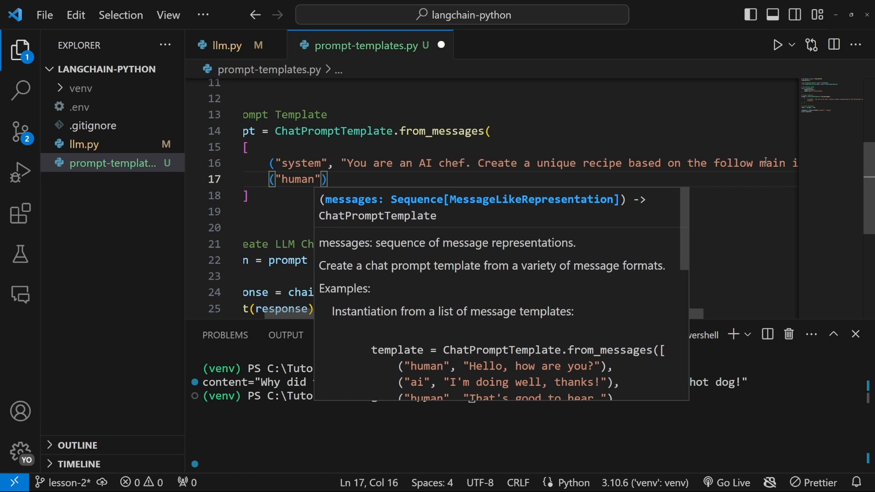
{"action": "type", "text": ", \"{"}
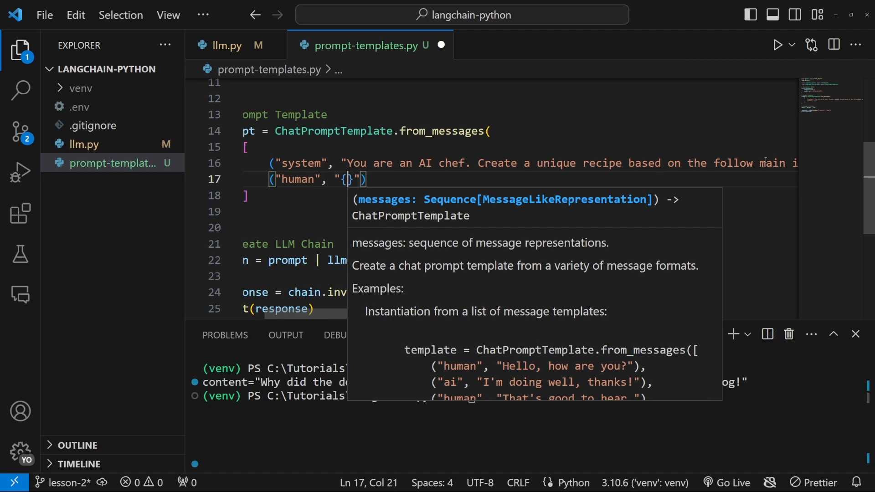
{"action": "type", "text": "input"}
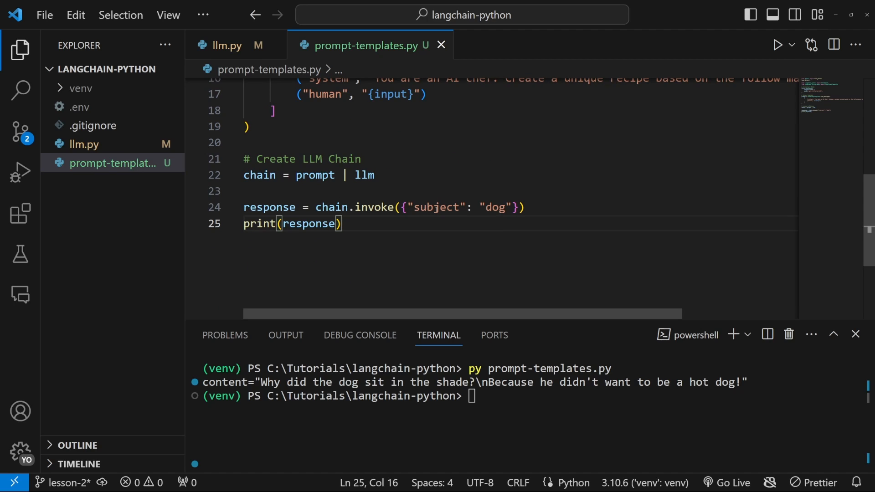
- Invoke with {"ingredient": "tomatoes"} and run the script, hitting a KeyError
{"action": "double_click", "coordinate": [436, 206]}
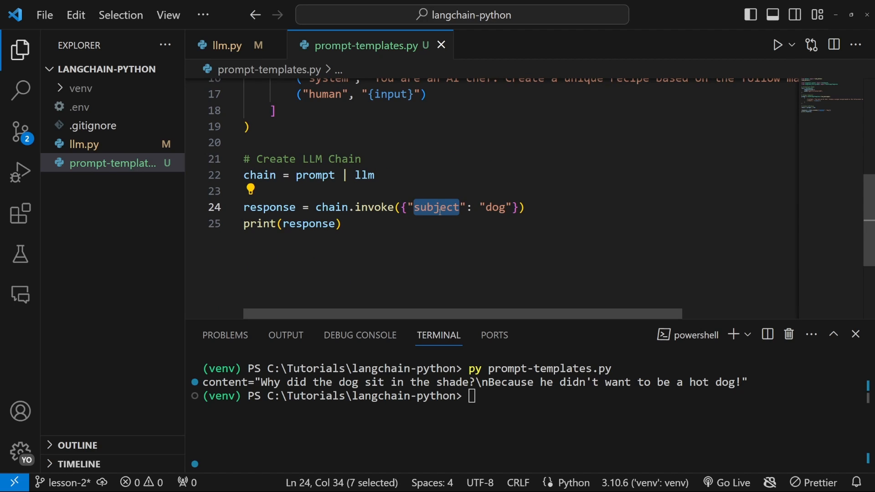
{"action": "type", "text": "ingredient"}
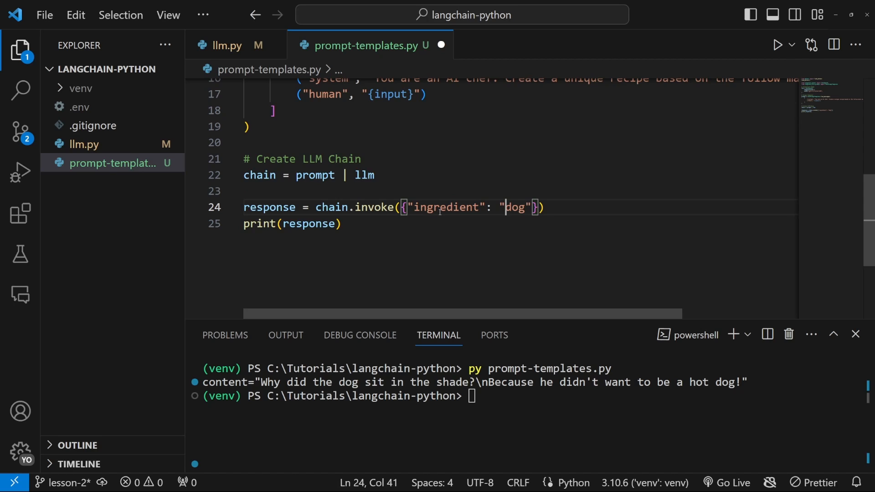
{"action": "double_click", "coordinate": [516, 207]}
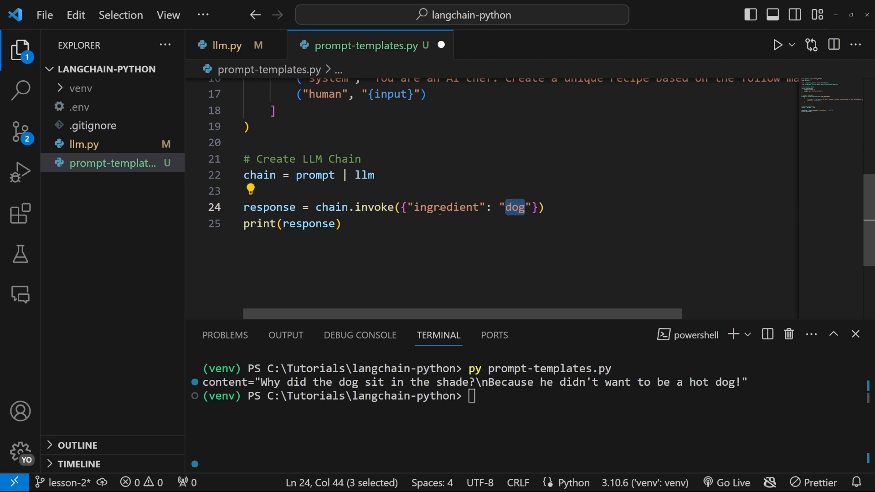
{"action": "type", "text": "tomatoes"}
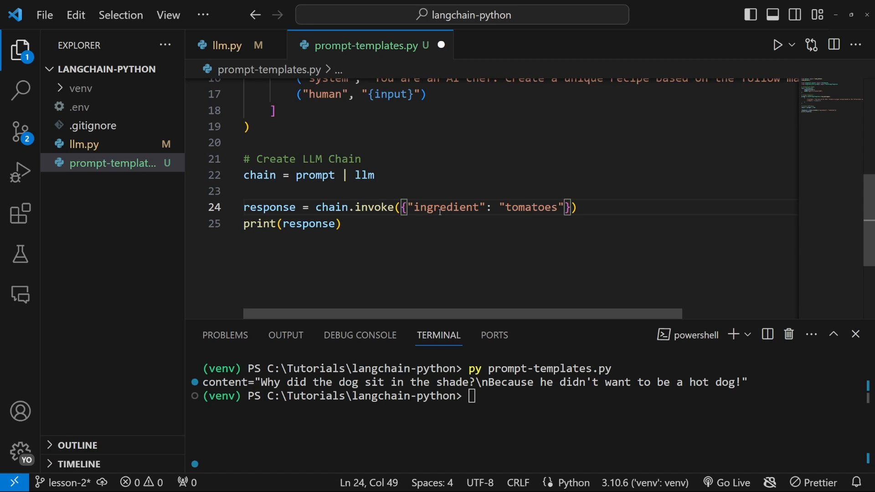
{"action": "type", "text": "py prompt-templates.py"}
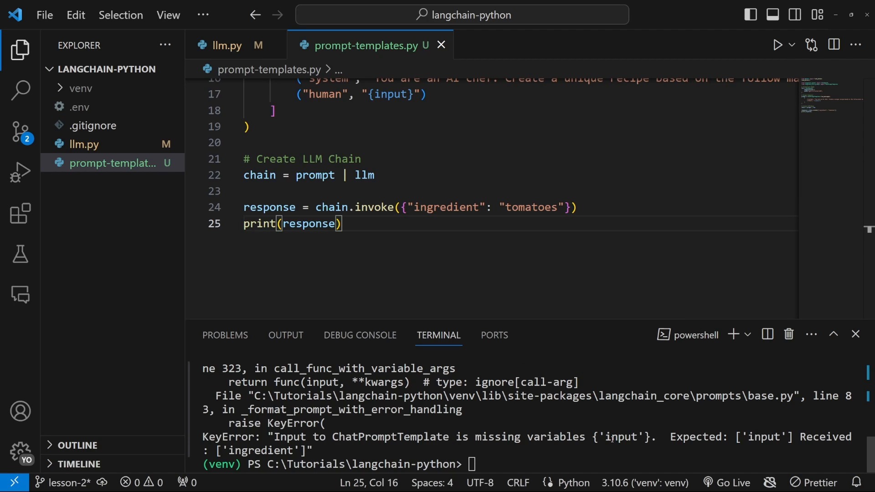
- Rename the key to "input", clear the terminal with cls and rerun for a tomato soup recipe
{"action": "double_click", "coordinate": [445, 207]}
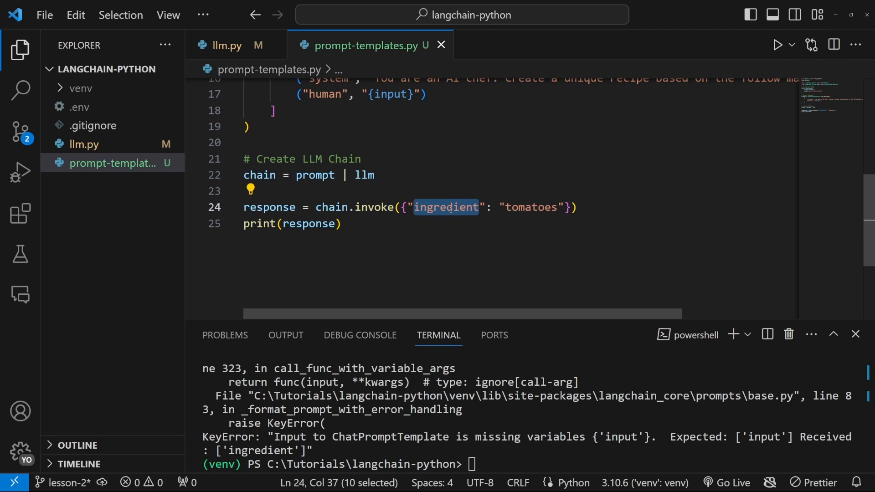
{"action": "type", "text": "input"}
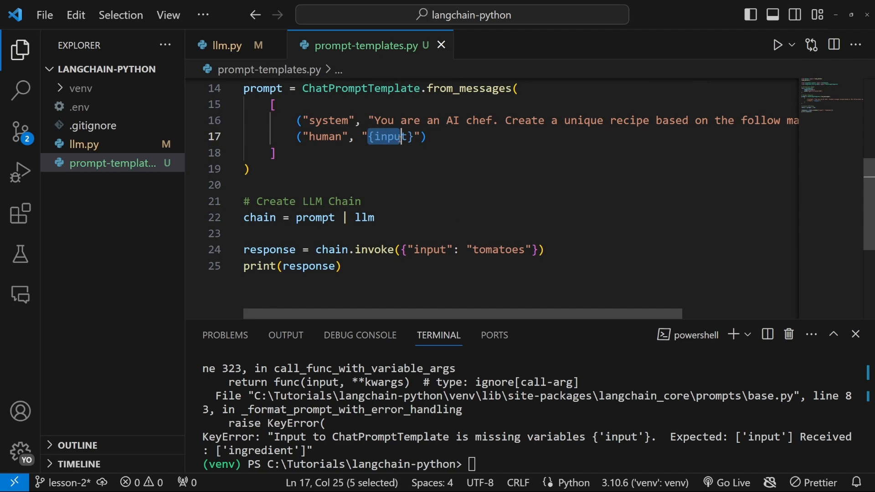
{"action": "type", "text": "cls"}
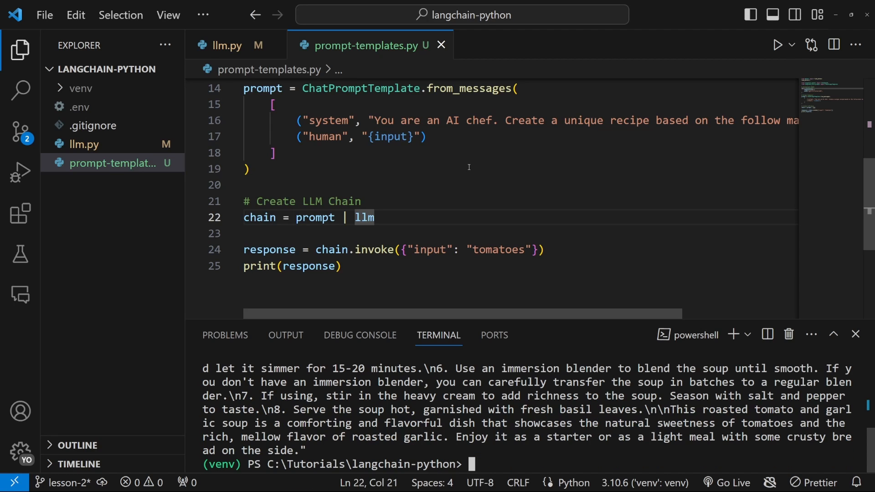
- Make the system message request 10 comma-separated synonyms, invoke with "happy", save and rerun
{"action": "left_click", "coordinate": [247, 169]}
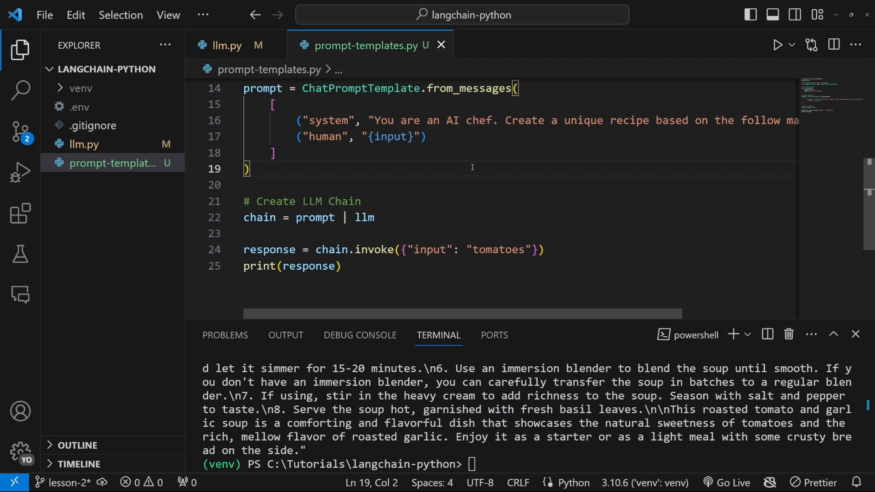
{"action": "left_click_drag", "start_coordinate": [375, 120], "coordinate": [610, 120]}
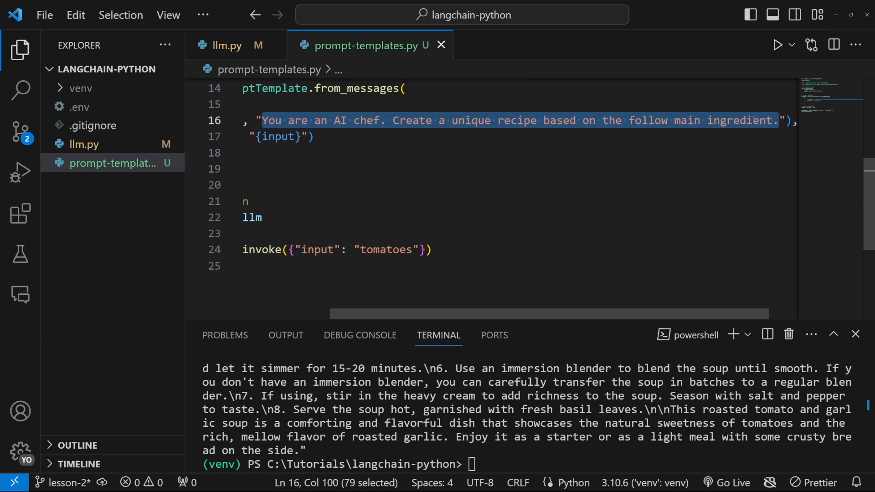
{"action": "type", "text": "Generate a list of \"),"}
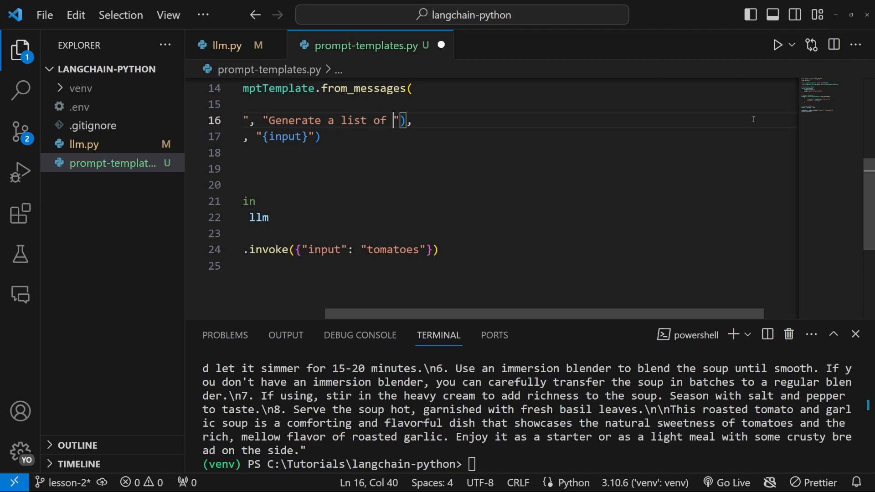
{"action": "type", "text": "10 synonyms for the following word. Return the results"}
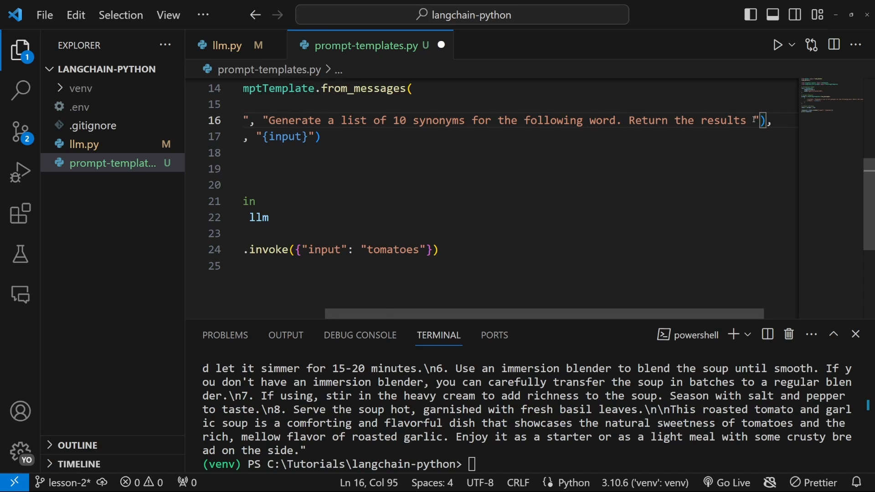
{"action": "type", "text": "as a comma seperated"}
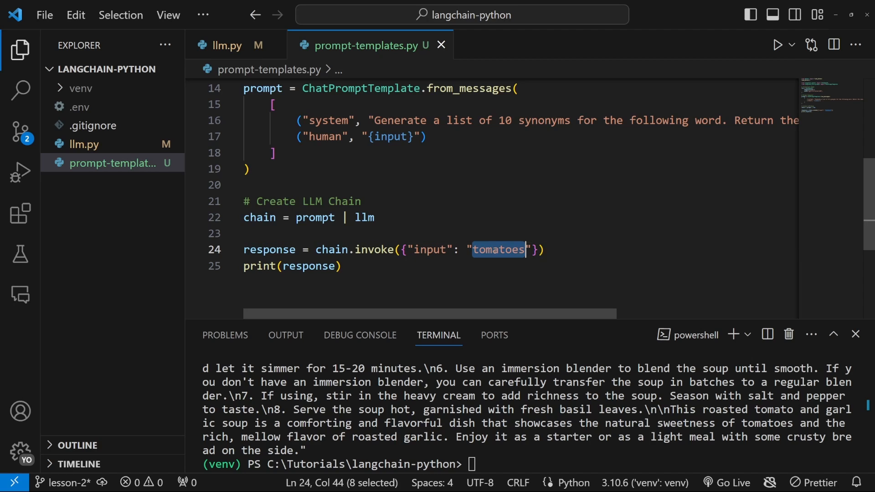
{"action": "type", "text": "happy"}
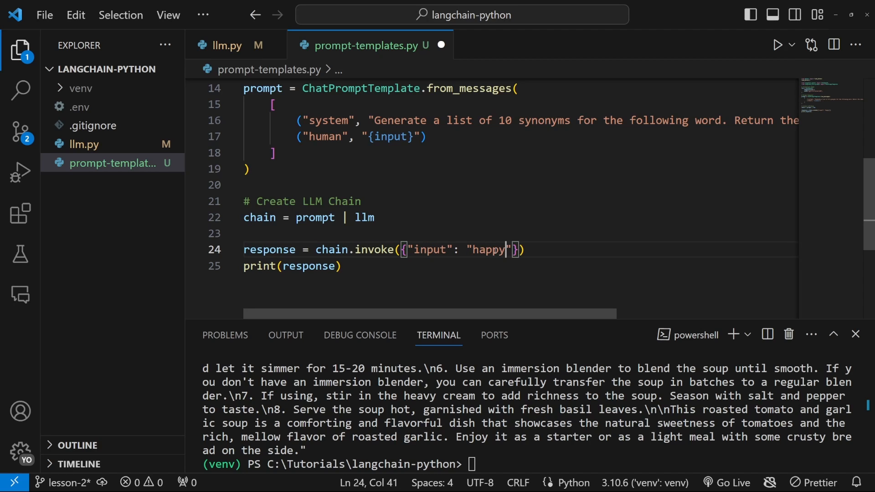
{"action": "key", "text": "ctrl+s"}
{"action": "type", "text": "py prompt-templates.py"}
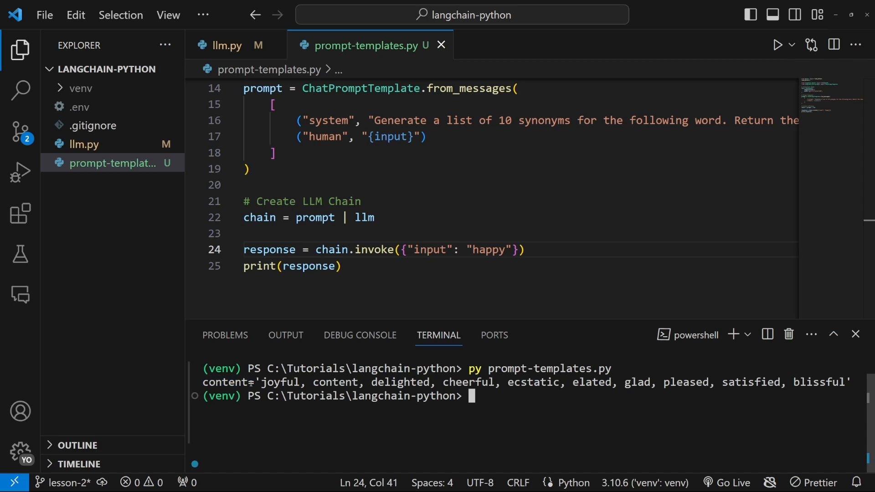
{"action": "double_click", "coordinate": [282, 382]}
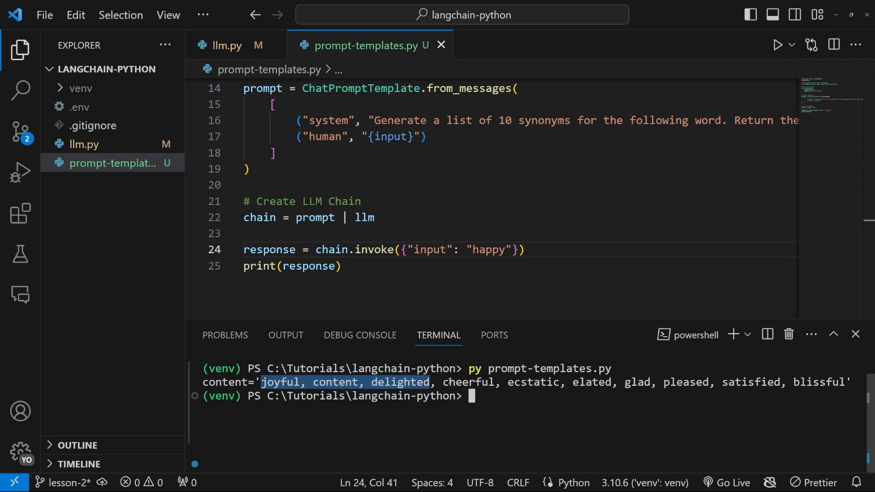
{"action": "left_click", "coordinate": [538, 403]}
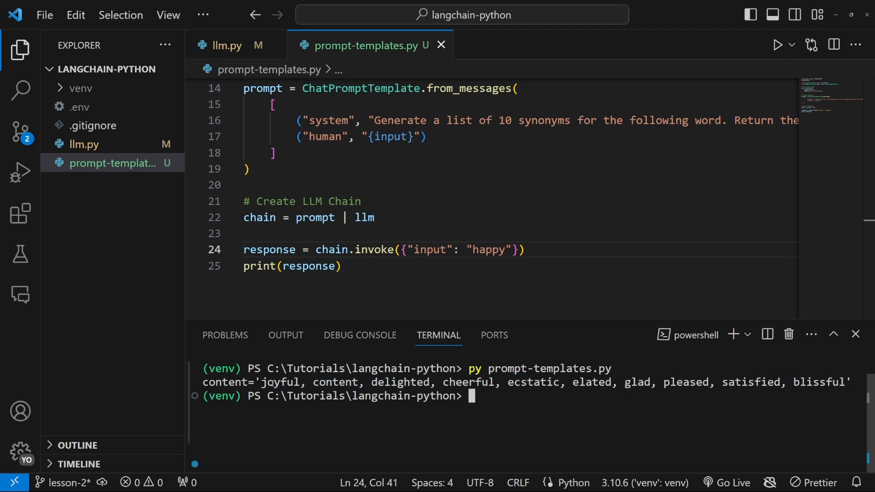
{"action": "left_click_drag", "start_coordinate": [261, 382], "coordinate": [844, 382]}
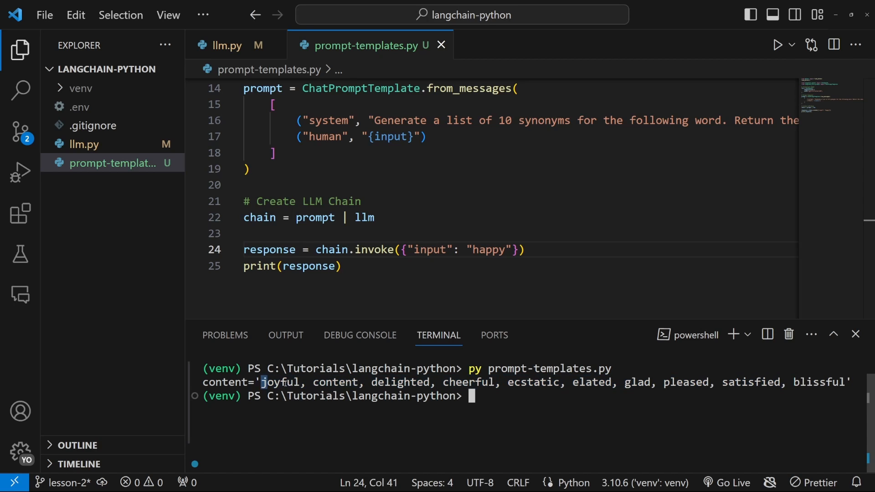
{"action": "left_click_drag", "start_coordinate": [263, 382], "coordinate": [845, 382]}
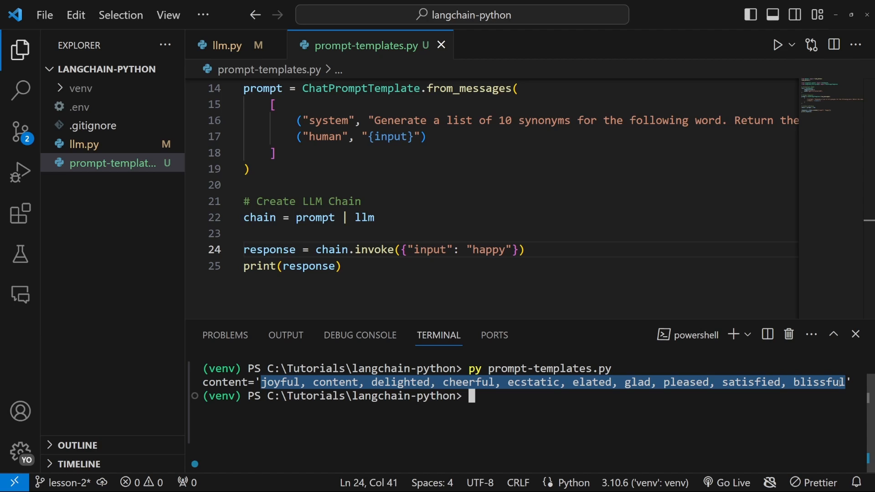